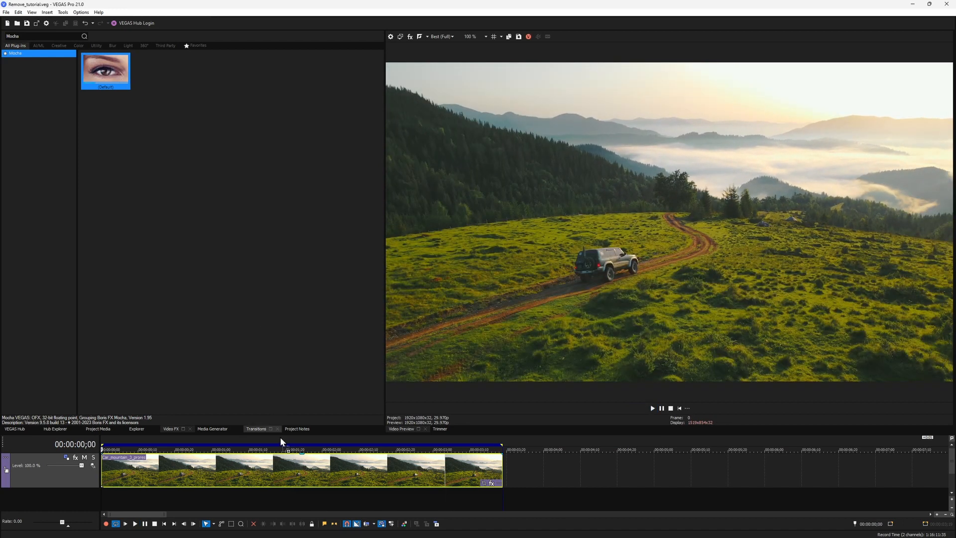
- Add the Mocha VEGAS effect to the SUV drone clip and launch the Mocha UI
{"action": "double_click", "coordinate": [105, 69]}
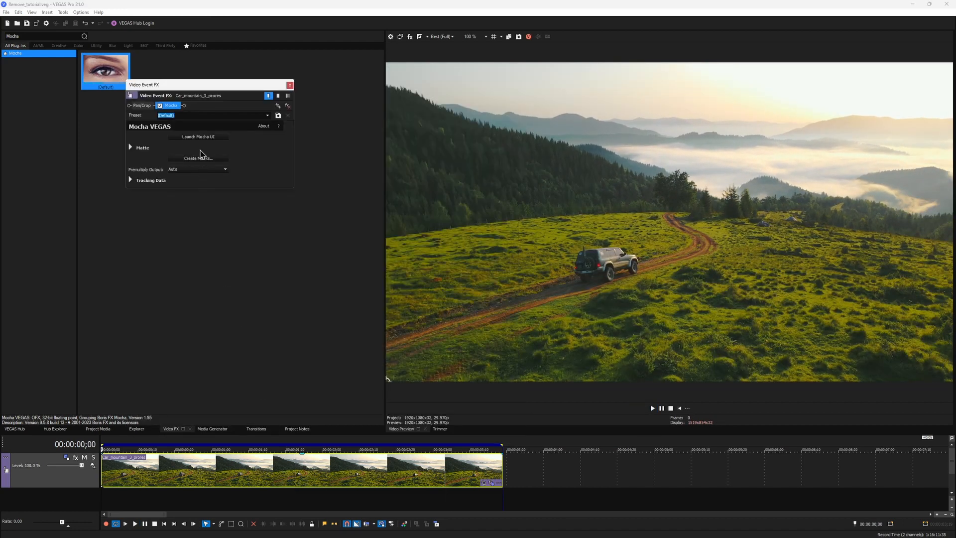
{"action": "left_click", "coordinate": [198, 136]}
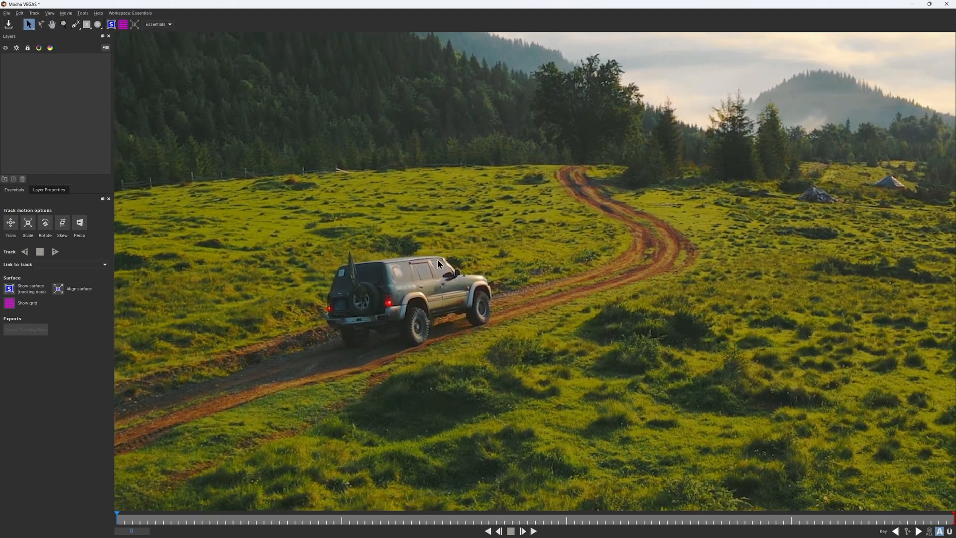
{"action": "mouse_move", "coordinate": [394, 281]}
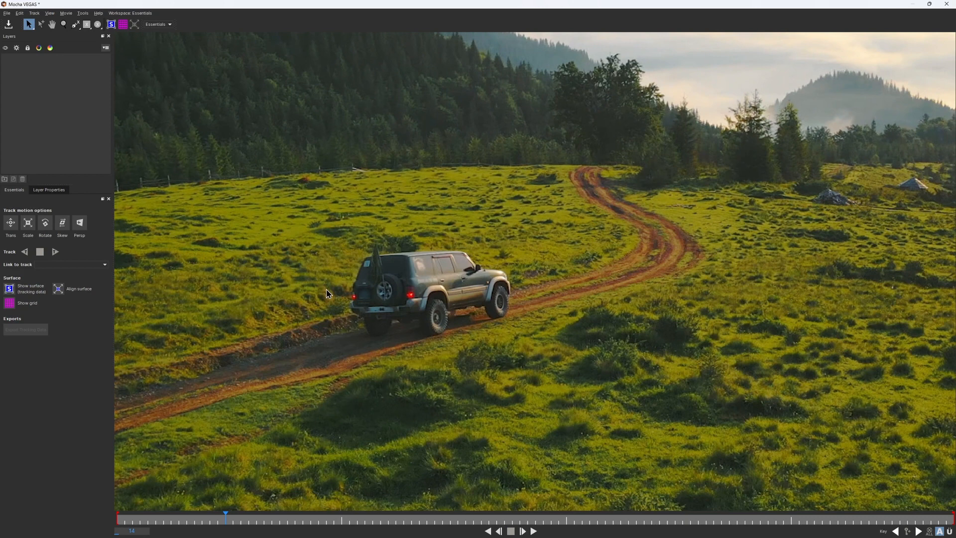
{"action": "mouse_move", "coordinate": [265, 300]}
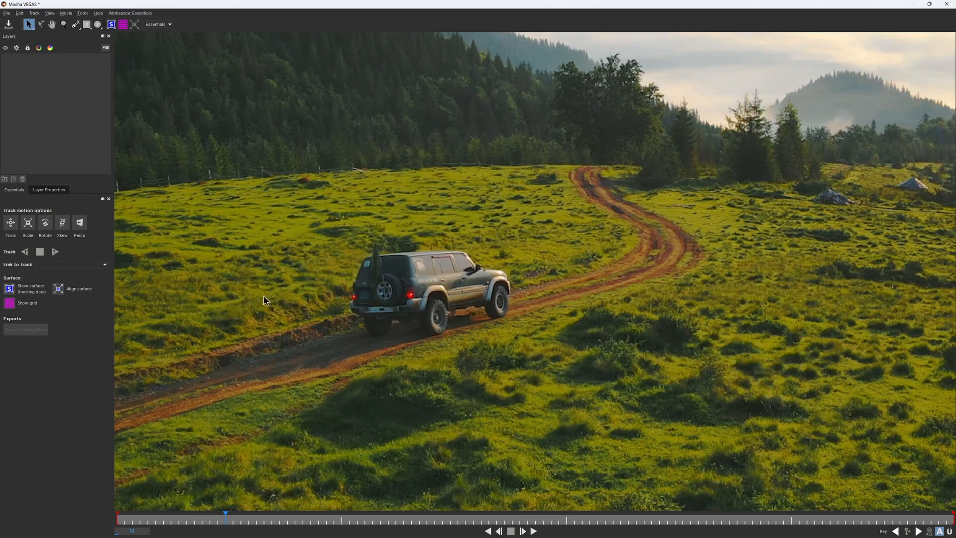
{"action": "mouse_move", "coordinate": [231, 527]}
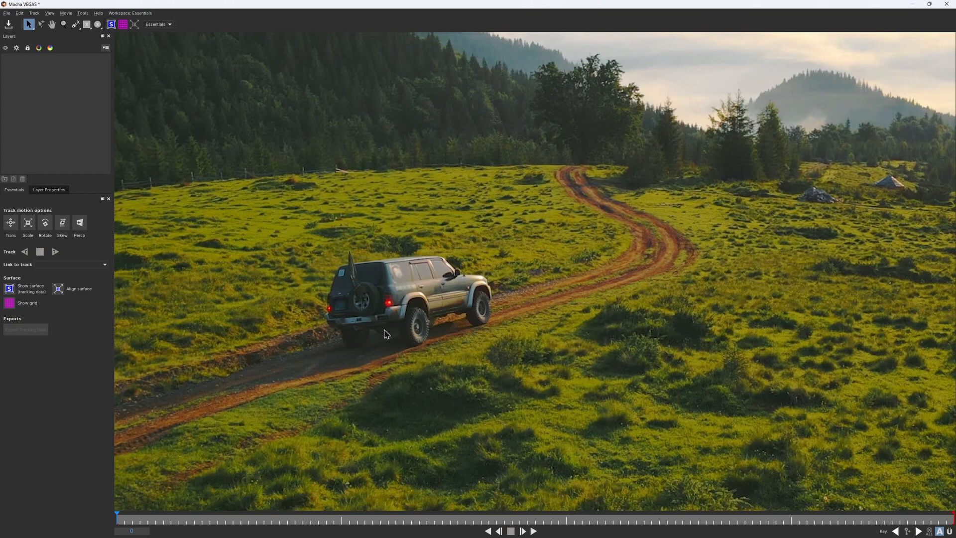
{"action": "mouse_move", "coordinate": [110, 118]}
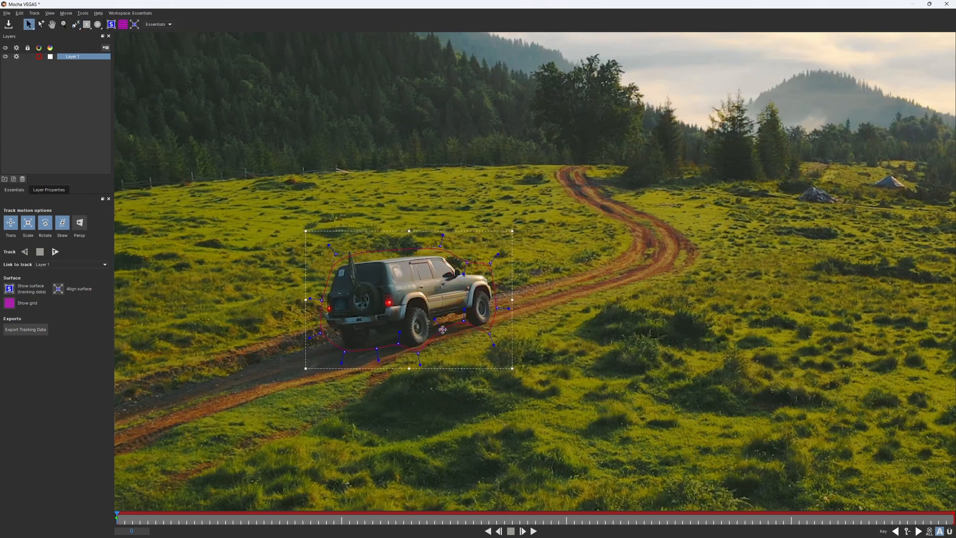
- Track the SUV's X-Spline outline forward through the clip
{"action": "left_click", "coordinate": [55, 251]}
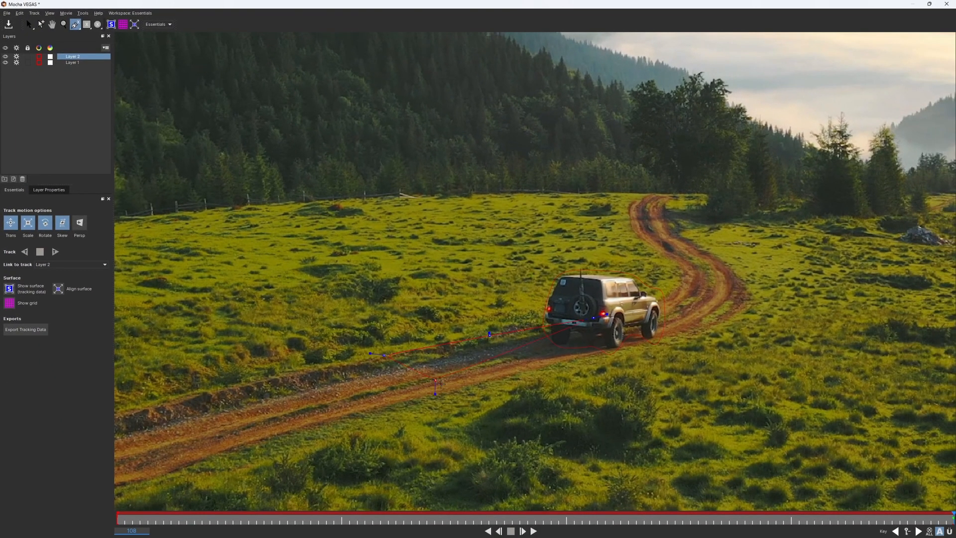
- Close the shadow outline and link the Shadow layer to the Car track
{"action": "left_click", "coordinate": [29, 24]}
{"action": "type", "text": "Shadow"}
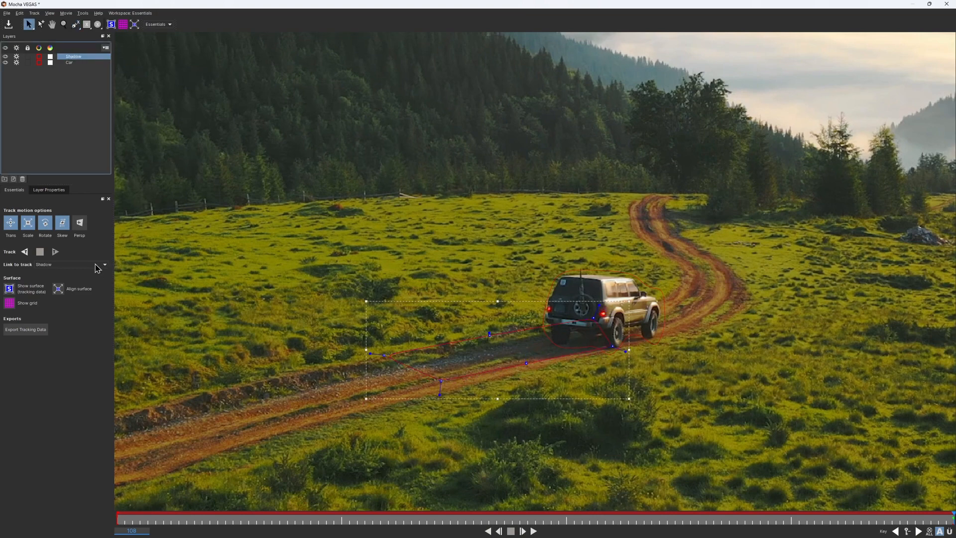
{"action": "left_click", "coordinate": [104, 264]}
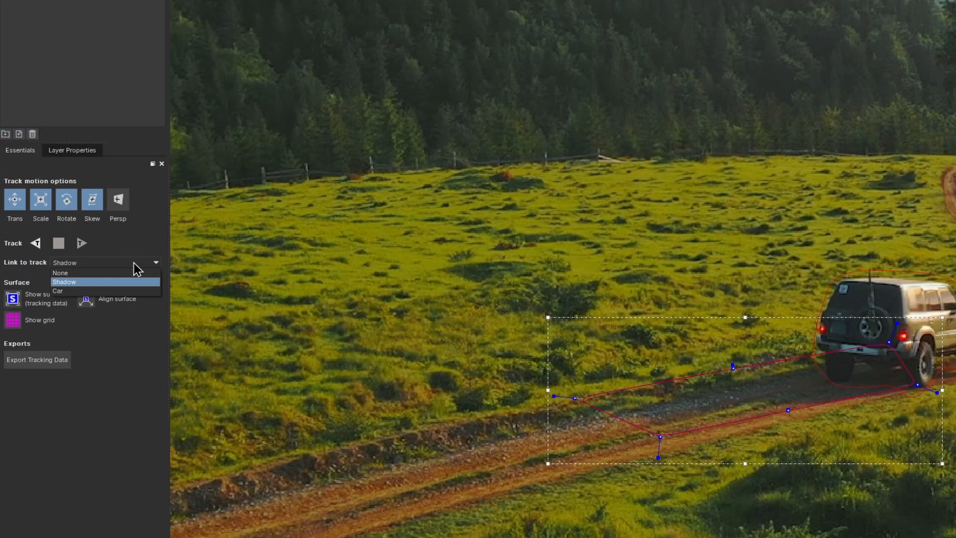
{"action": "left_click", "coordinate": [57, 291]}
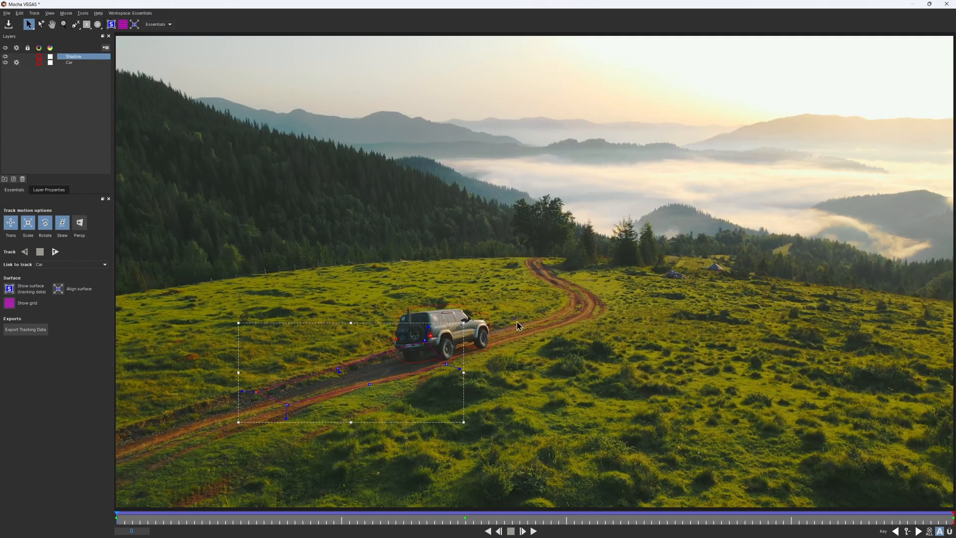
{"action": "mouse_move", "coordinate": [555, 368]}
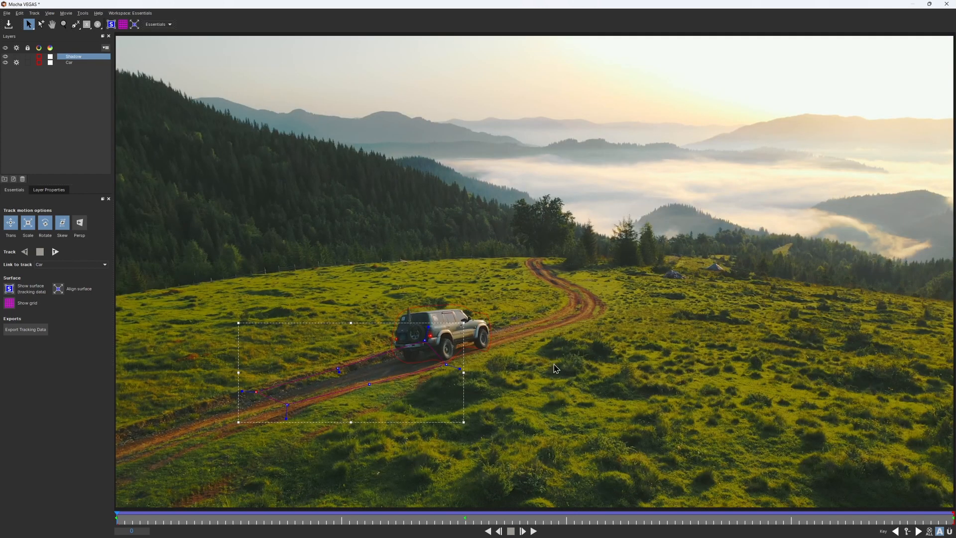
{"action": "mouse_move", "coordinate": [695, 376]}
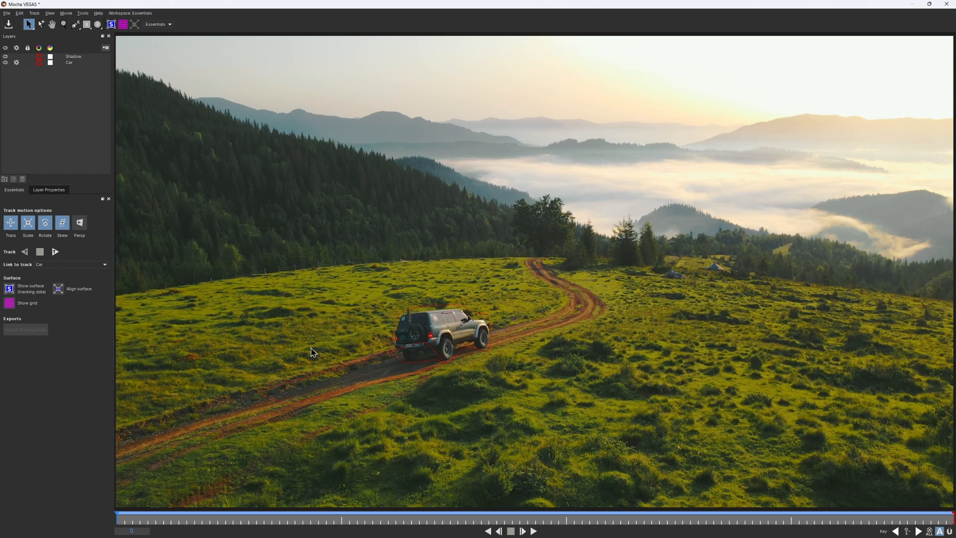
{"action": "mouse_move", "coordinate": [231, 394]}
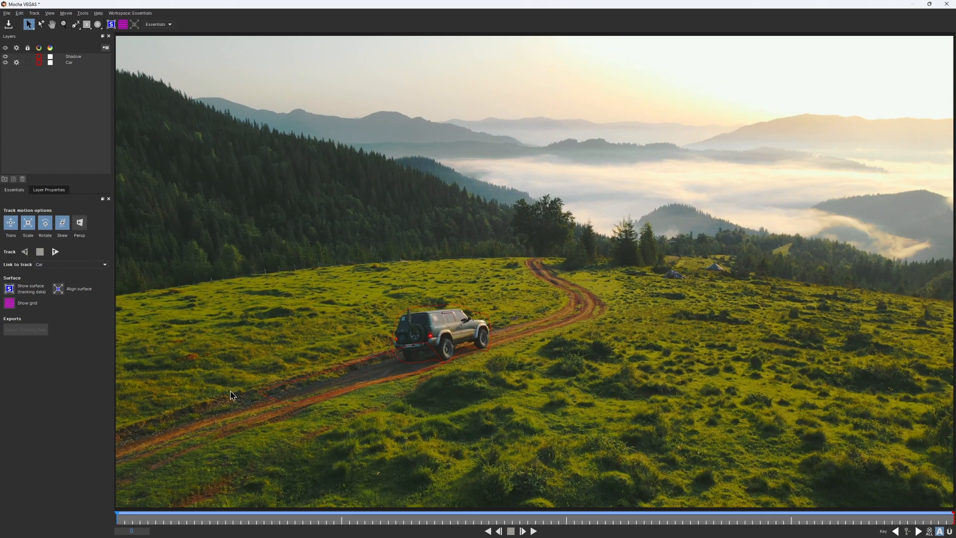
- Outline the ground around the dirt road and set the new layer's colour to green
{"action": "left_click", "coordinate": [74, 25]}
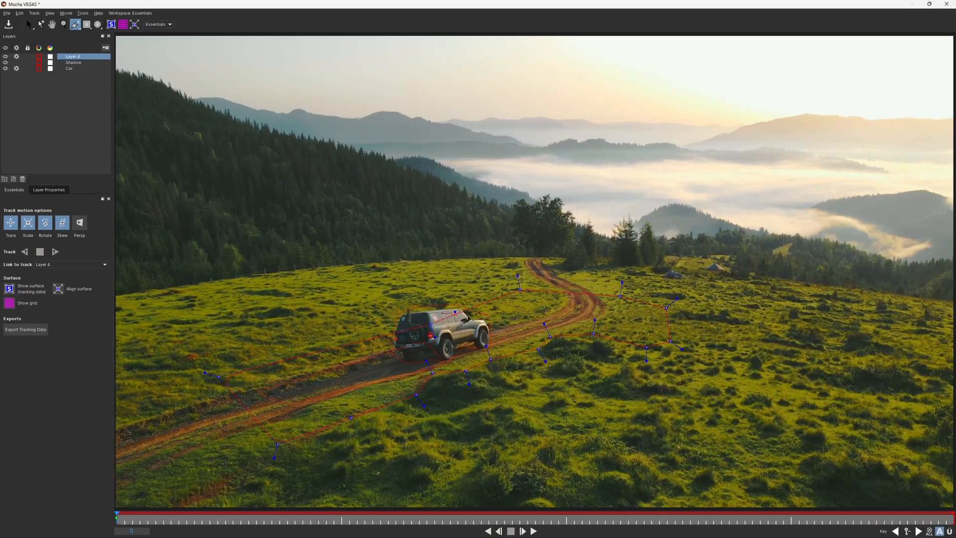
{"action": "left_click", "coordinate": [29, 25]}
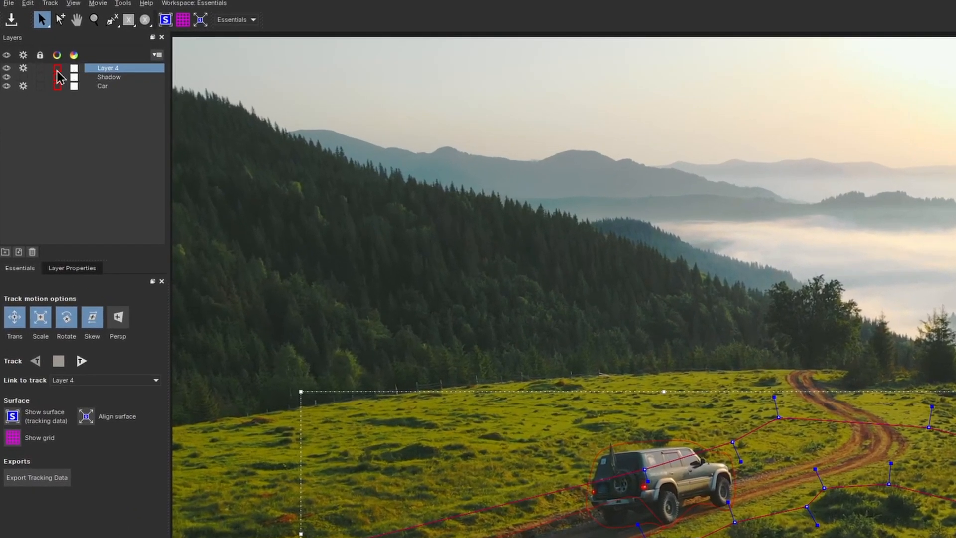
{"action": "left_click", "coordinate": [56, 67]}
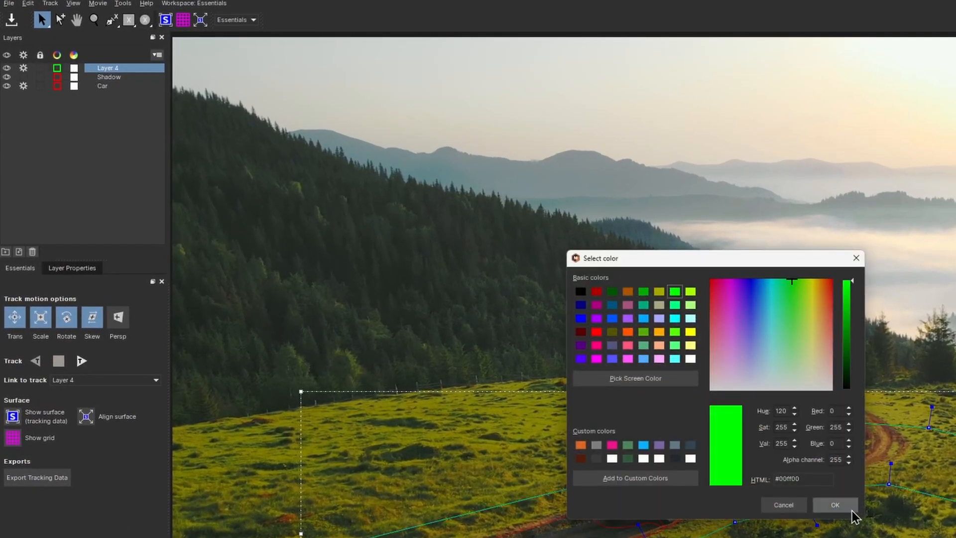
{"action": "left_click", "coordinate": [835, 505]}
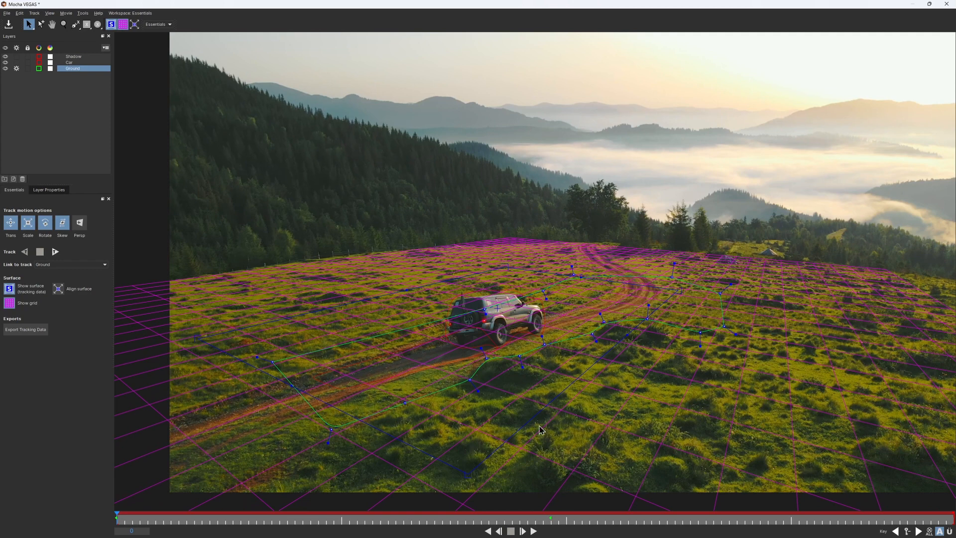
{"action": "mouse_move", "coordinate": [125, 79]}
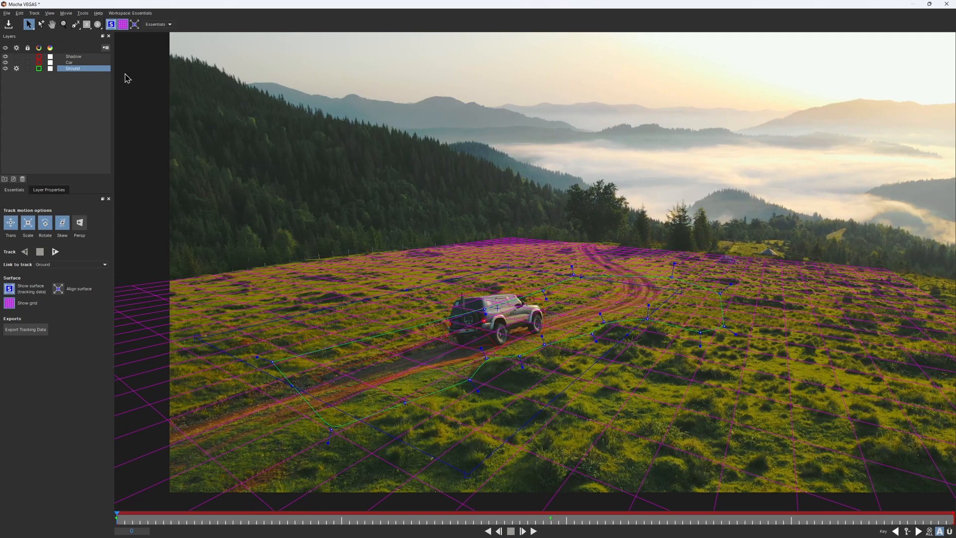
- Toggle the Ground layer's surface grid and track the Ground layer forward
{"action": "left_click", "coordinate": [112, 24]}
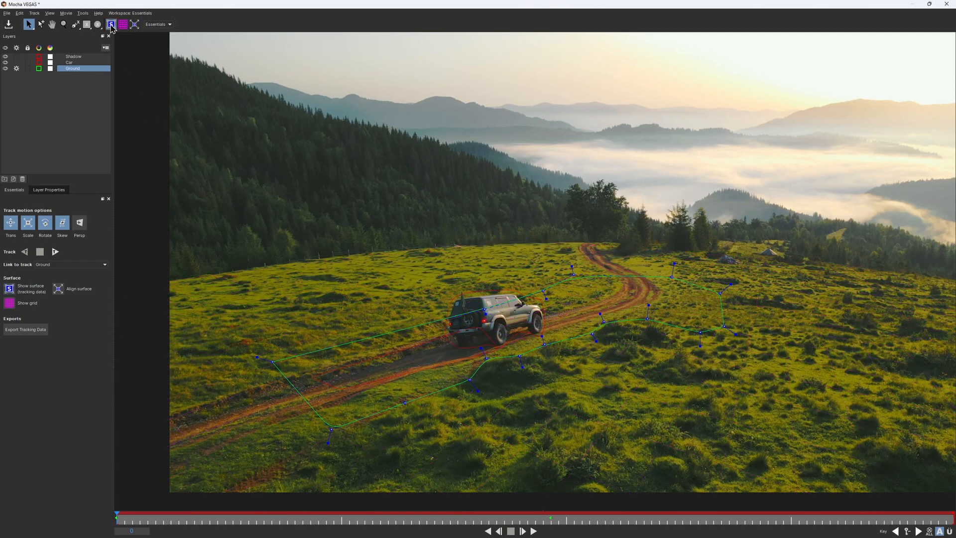
{"action": "left_click", "coordinate": [111, 25]}
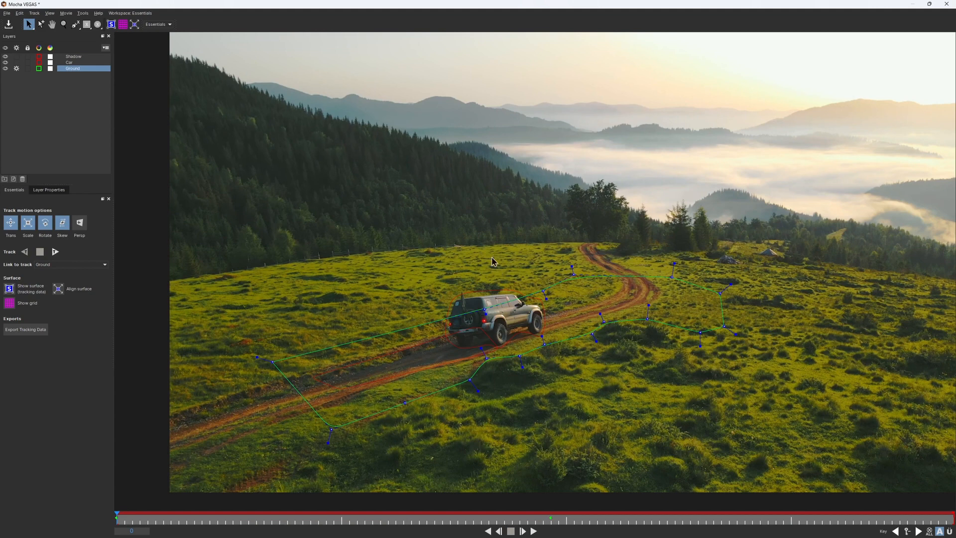
{"action": "mouse_move", "coordinate": [375, 307]}
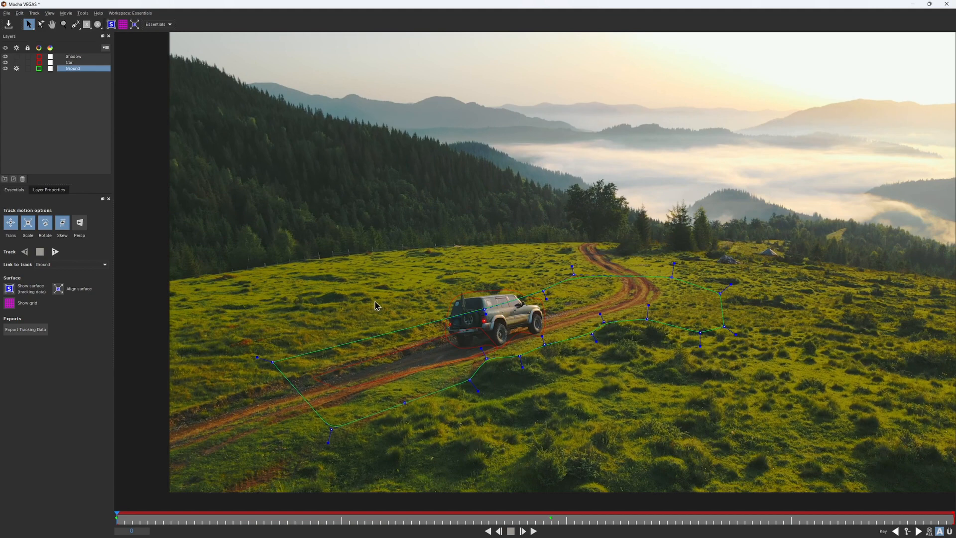
{"action": "left_click", "coordinate": [55, 251]}
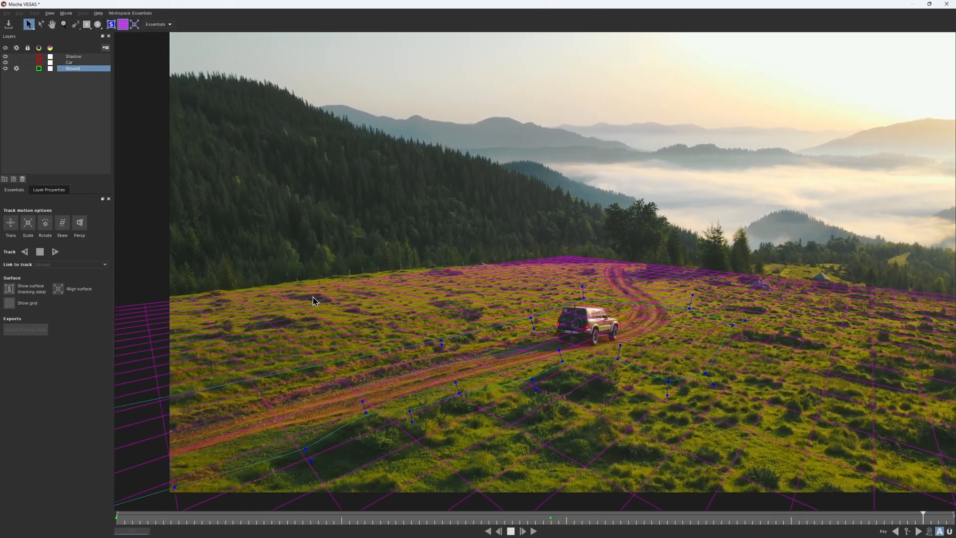
- Refine the Ground track and re-track it through the entire clip
{"action": "left_click", "coordinate": [505, 518]}
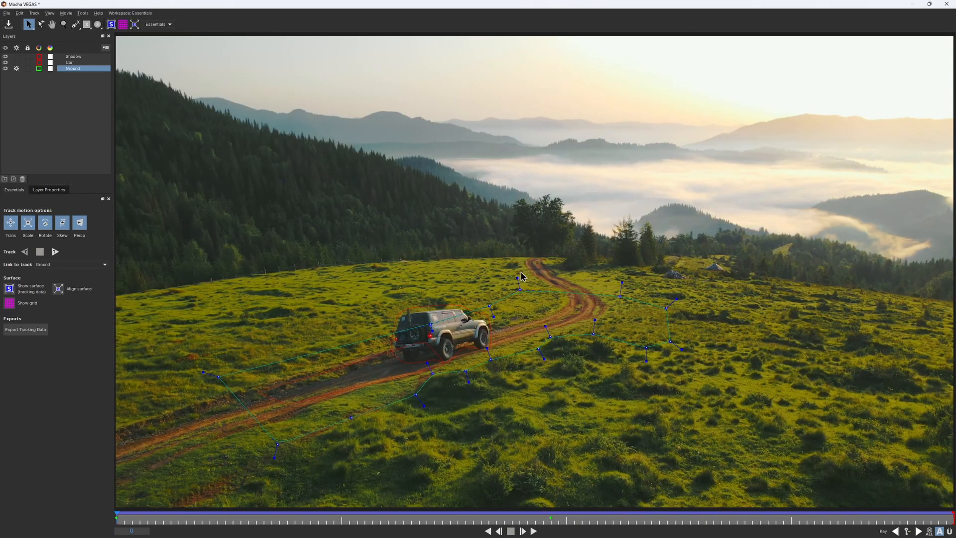
{"action": "mouse_move", "coordinate": [151, 302]}
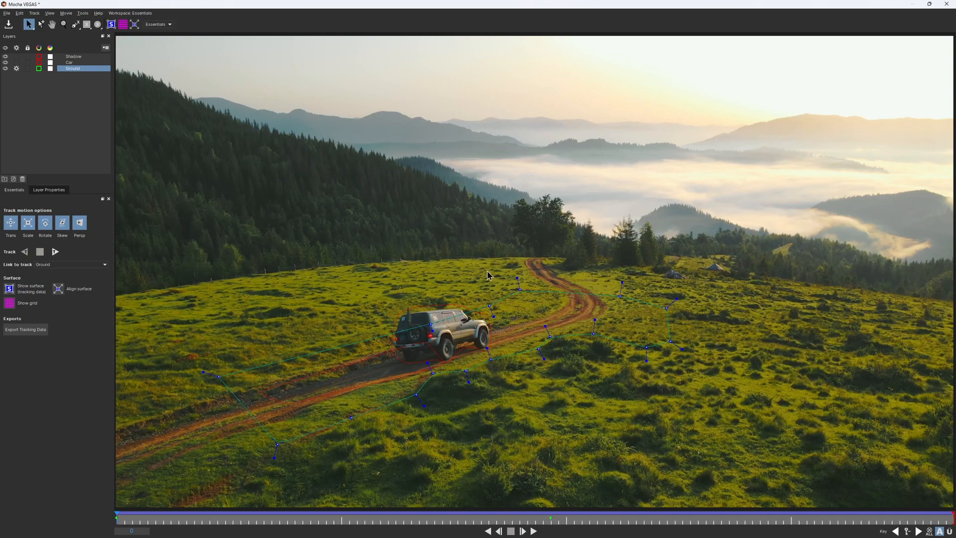
{"action": "mouse_move", "coordinate": [310, 293]}
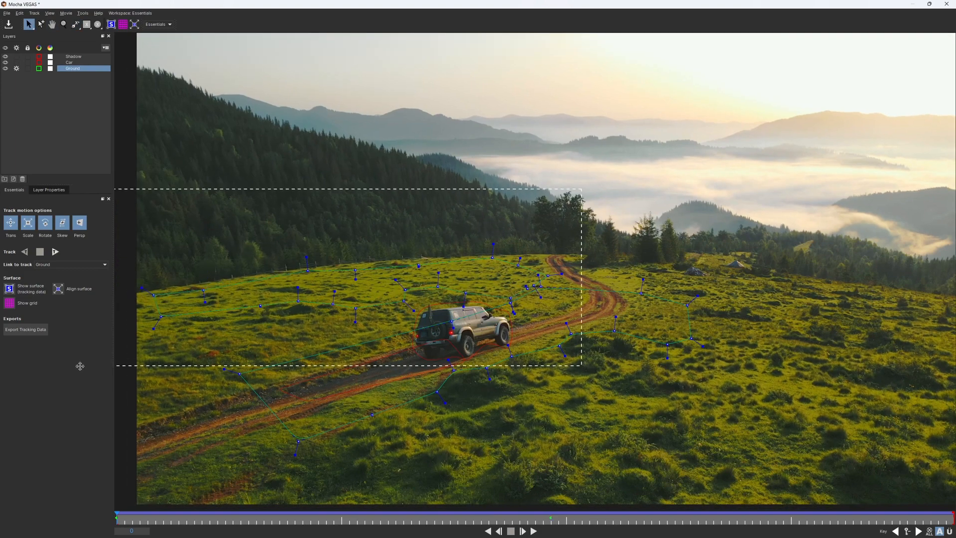
{"action": "left_click", "coordinate": [55, 256]}
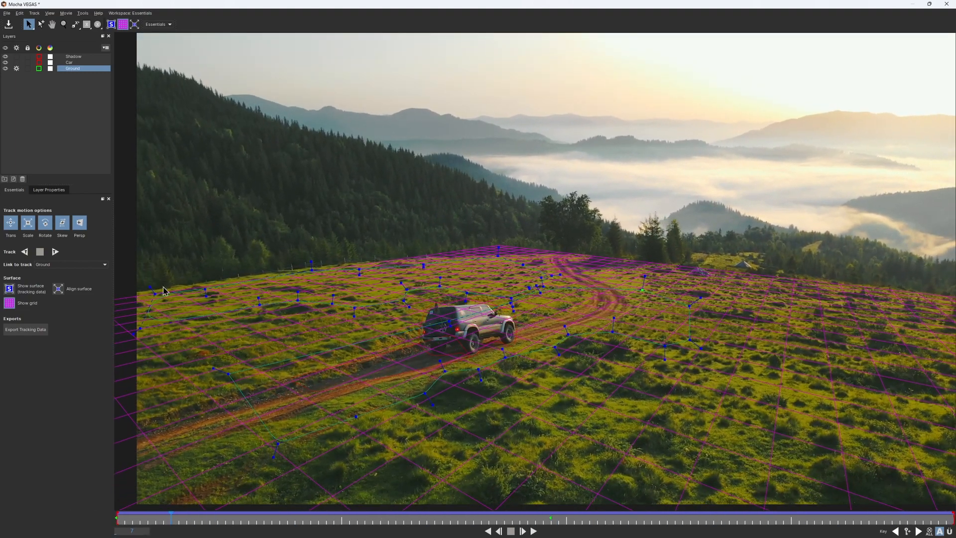
{"action": "left_click", "coordinate": [799, 519]}
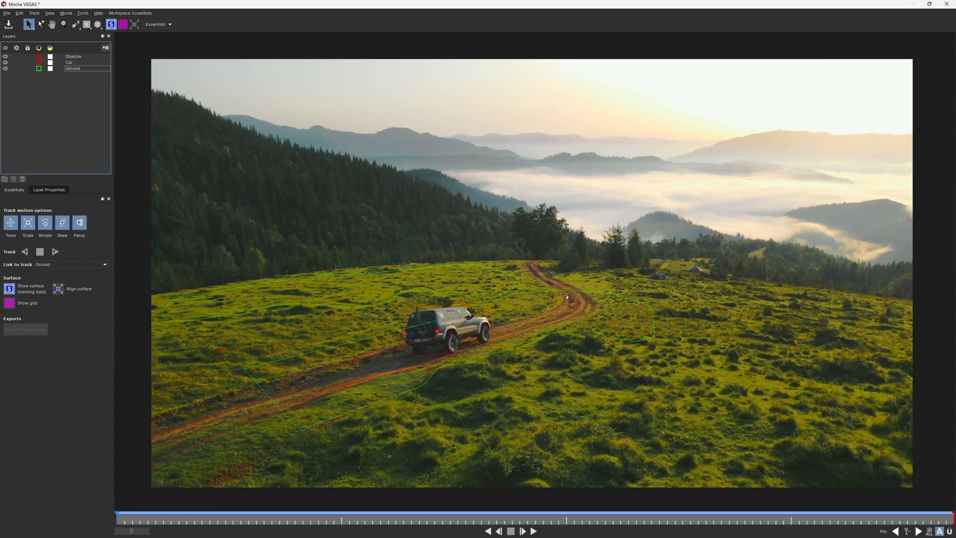
{"action": "mouse_move", "coordinate": [213, 492]}
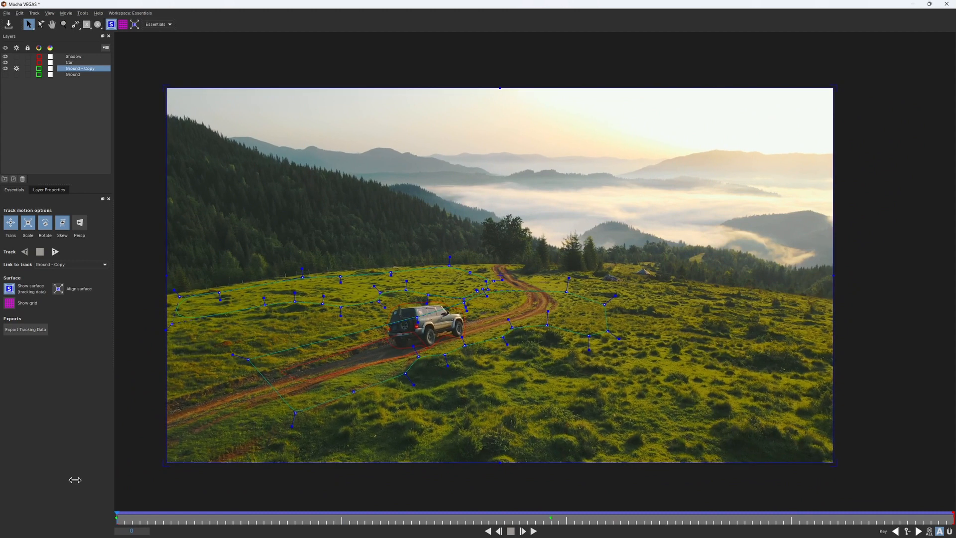
{"action": "mouse_move", "coordinate": [950, 5]}
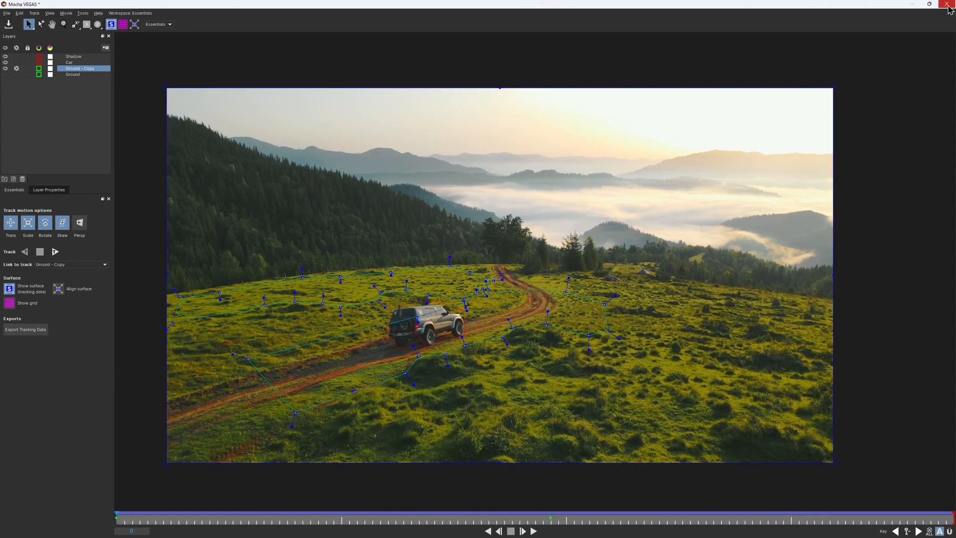
- Close Mocha VEGAS and save the project changes
{"action": "left_click", "coordinate": [950, 4]}
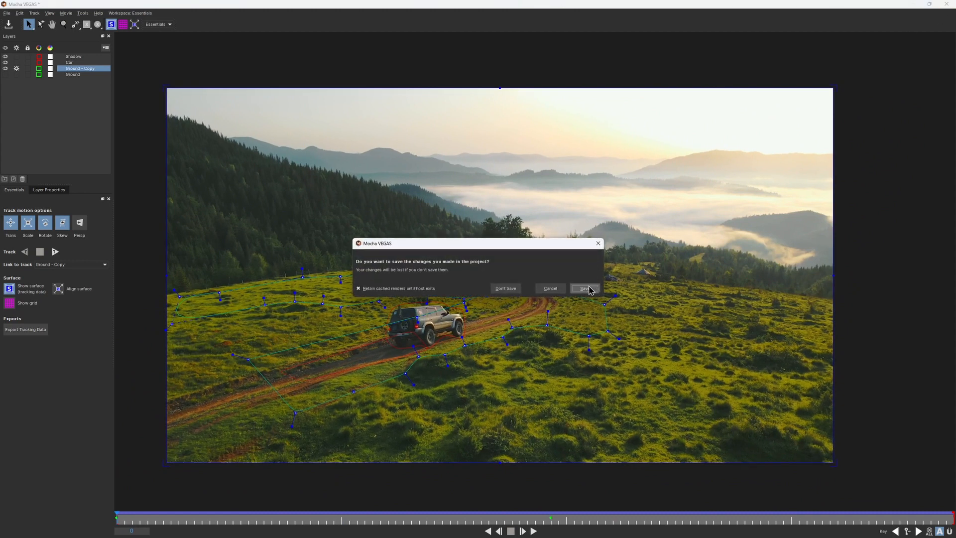
{"action": "left_click", "coordinate": [582, 288]}
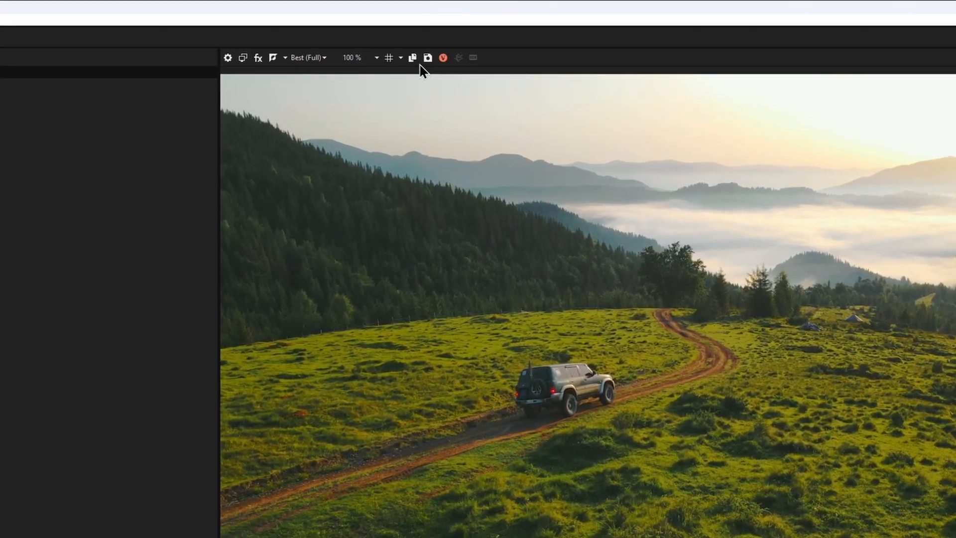
{"action": "mouse_move", "coordinate": [385, 69]}
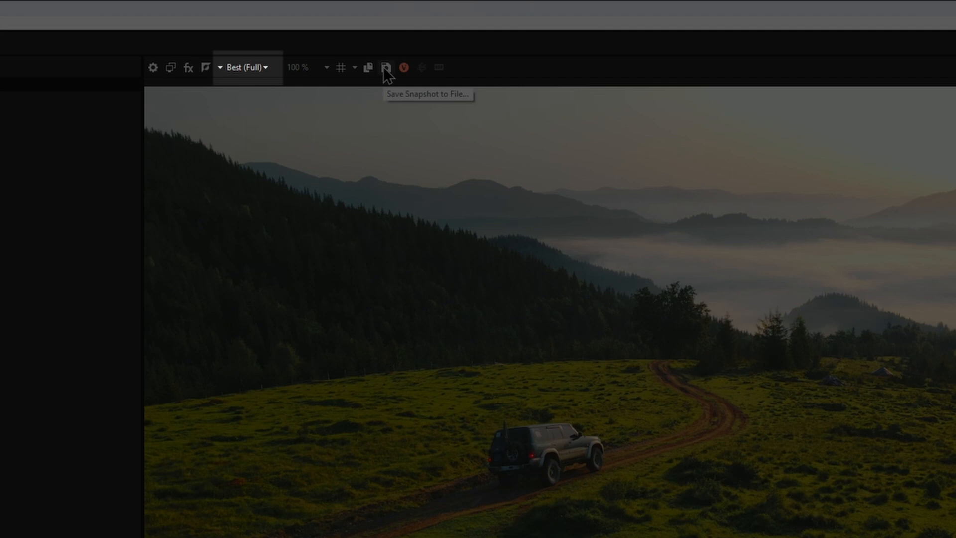
- Save the current preview frame as a PNG snapshot
{"action": "left_click", "coordinate": [386, 68]}
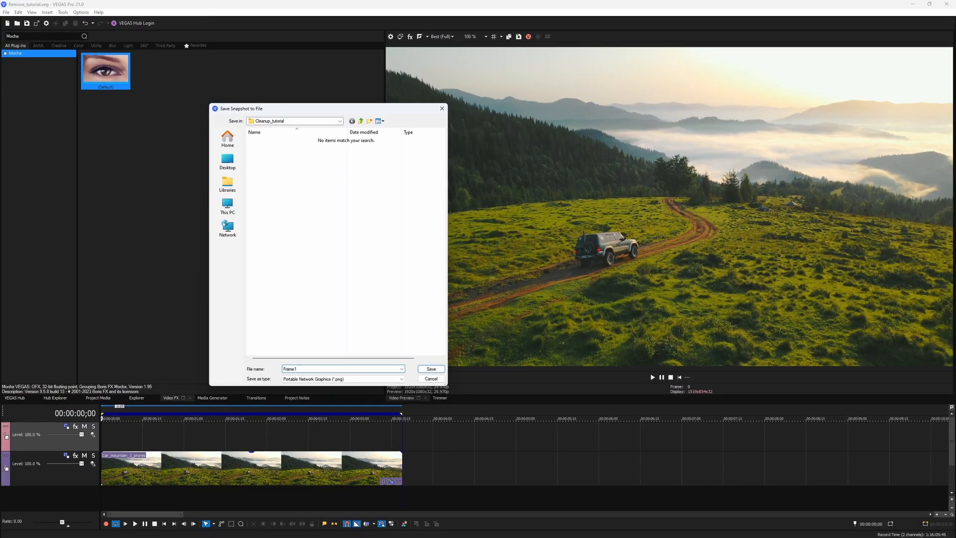
{"action": "left_click", "coordinate": [430, 369]}
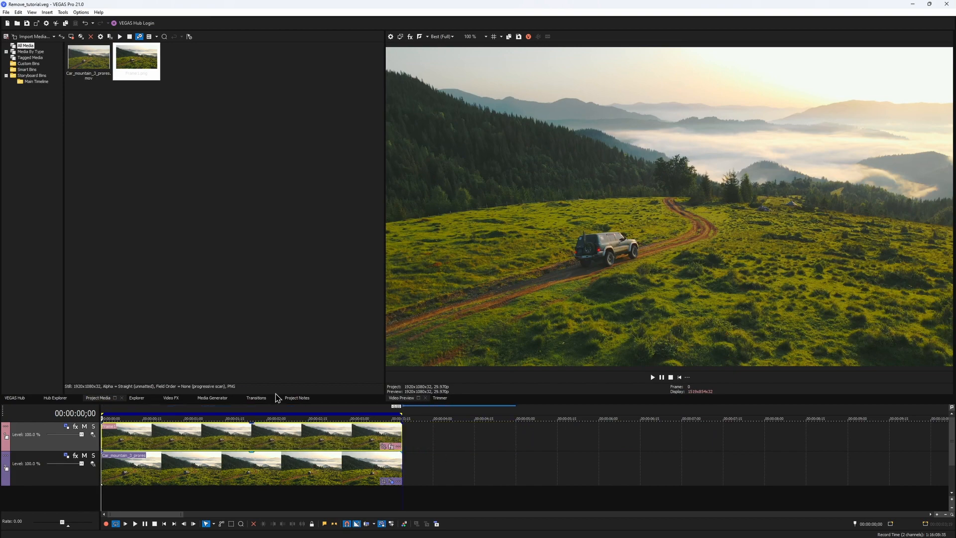
- Choose Ground - Copy as the Mocha layer in Layer Controls
{"action": "left_click", "coordinate": [395, 492]}
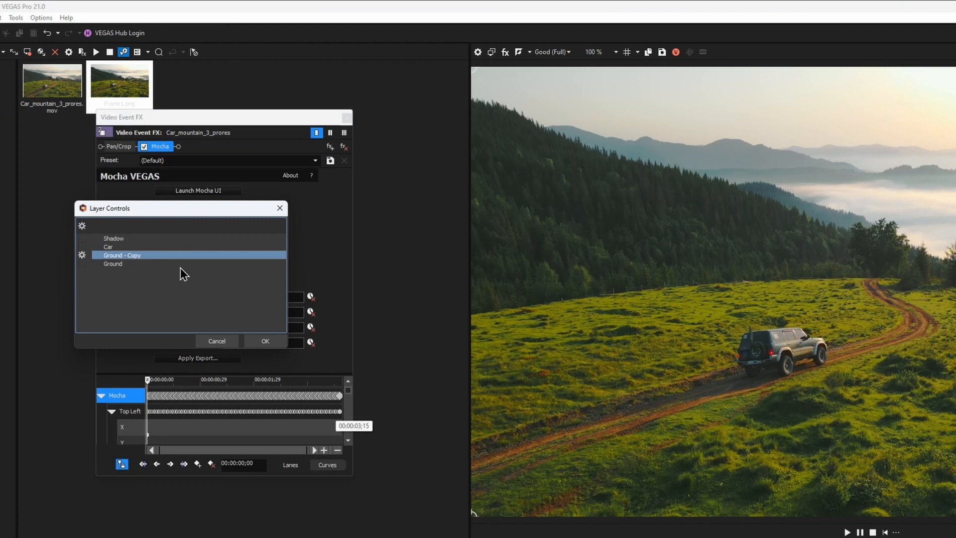
{"action": "mouse_move", "coordinate": [265, 341]}
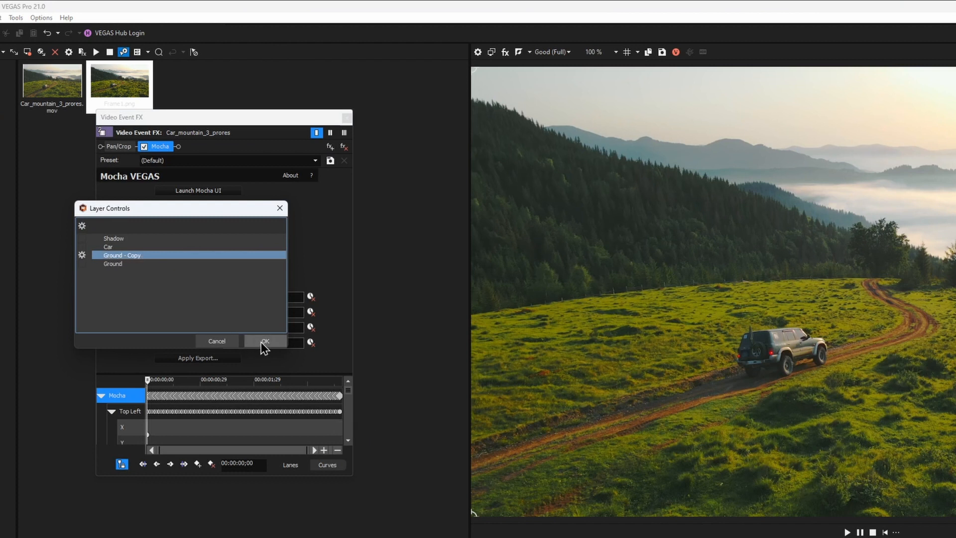
{"action": "left_click", "coordinate": [265, 341]}
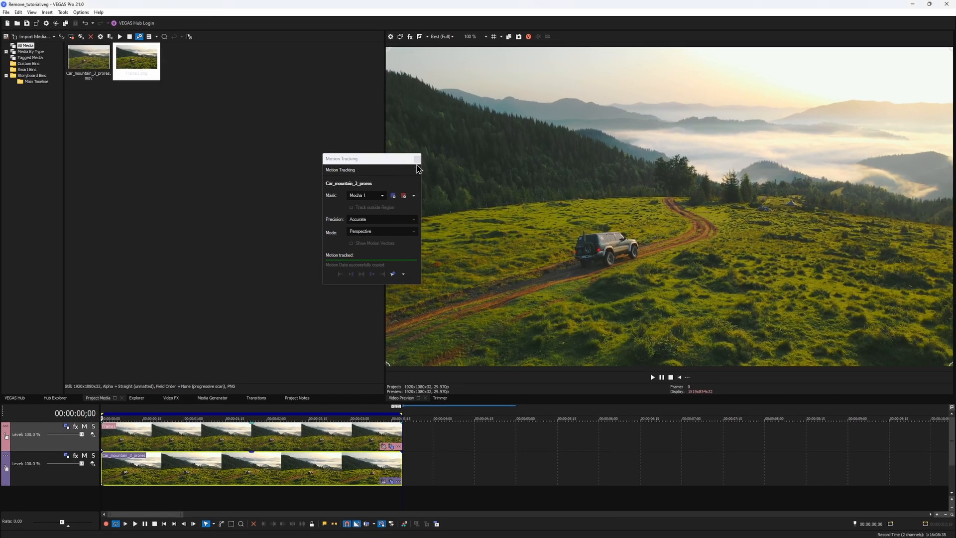
- Close Motion Tracking, preview the patched still, and toggle its track to compare
{"action": "left_click", "coordinate": [418, 158]}
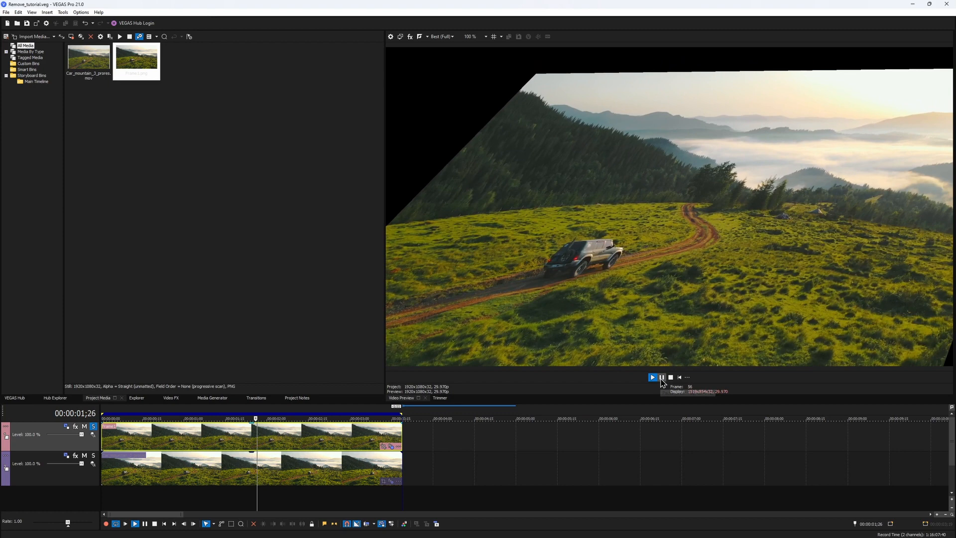
{"action": "left_click", "coordinate": [651, 377]}
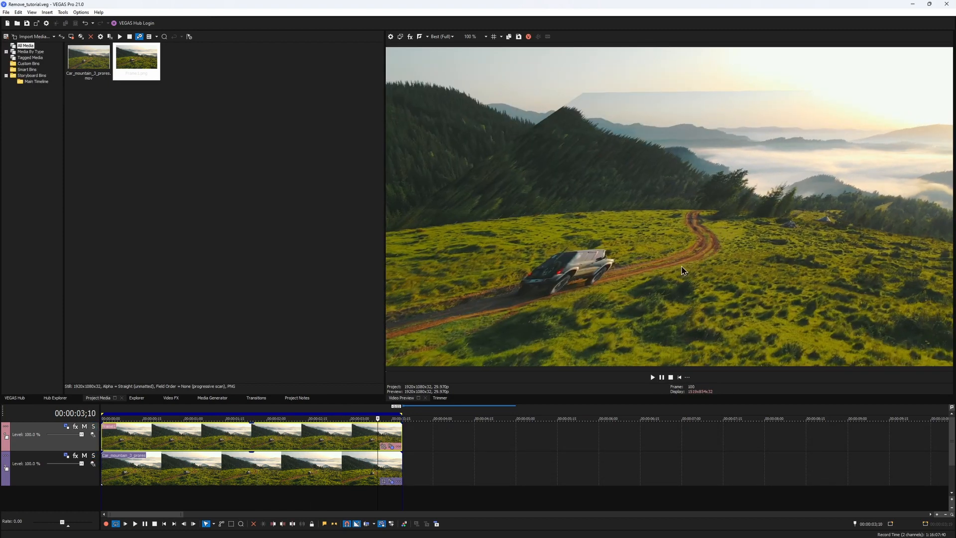
{"action": "left_click", "coordinate": [84, 426]}
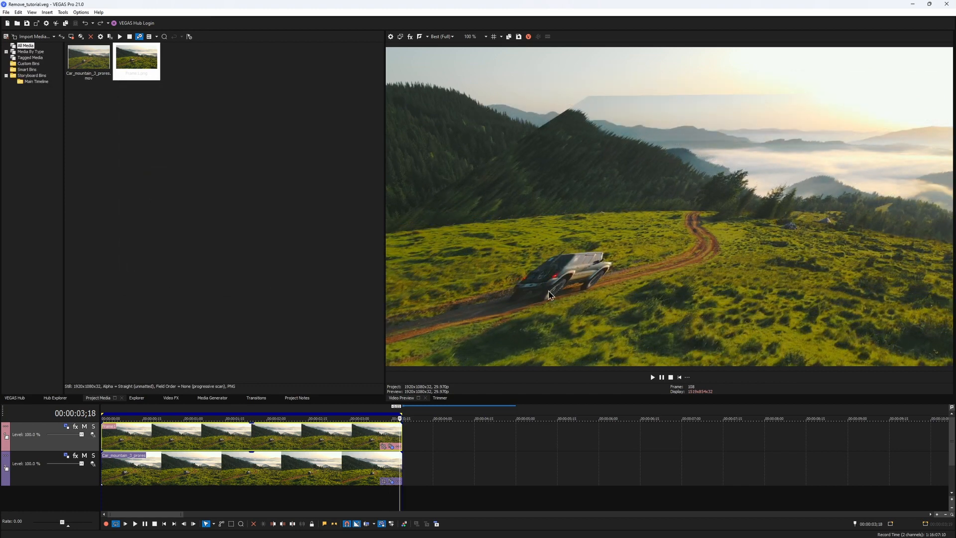
{"action": "mouse_move", "coordinate": [615, 259]}
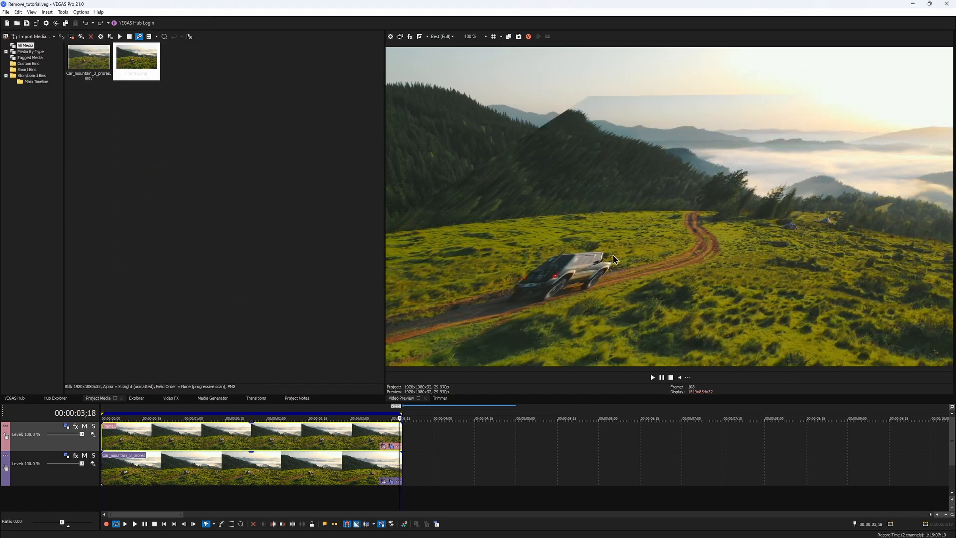
{"action": "left_click", "coordinate": [84, 426]}
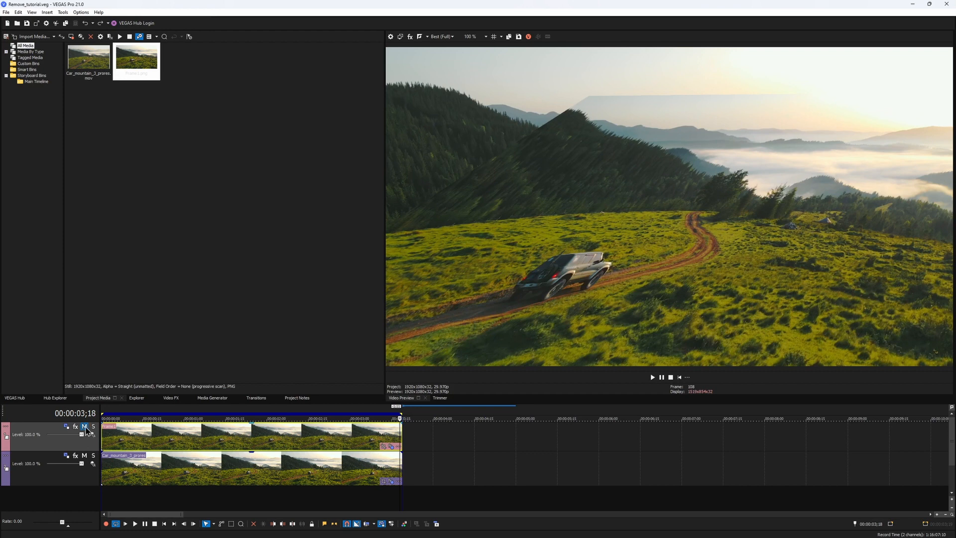
{"action": "left_click", "coordinate": [84, 426]}
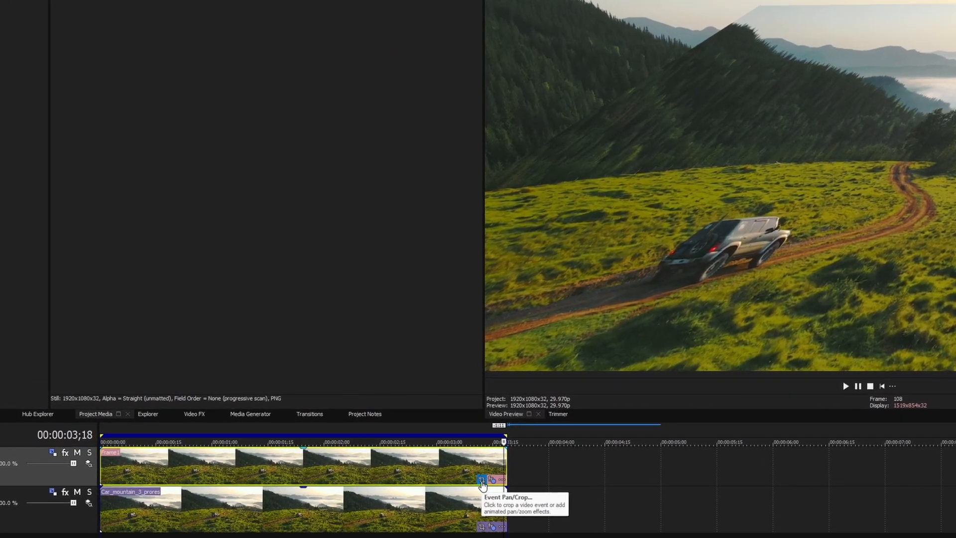
- Mask the Frame1 still to an oval of road ahead of the SUV with feathered edges
{"action": "left_click", "coordinate": [481, 481]}
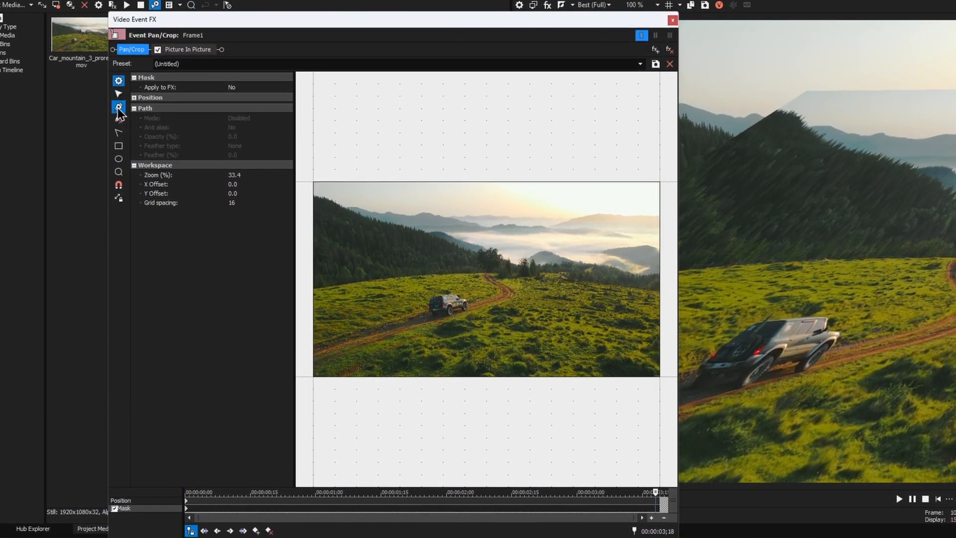
{"action": "left_click", "coordinate": [118, 107]}
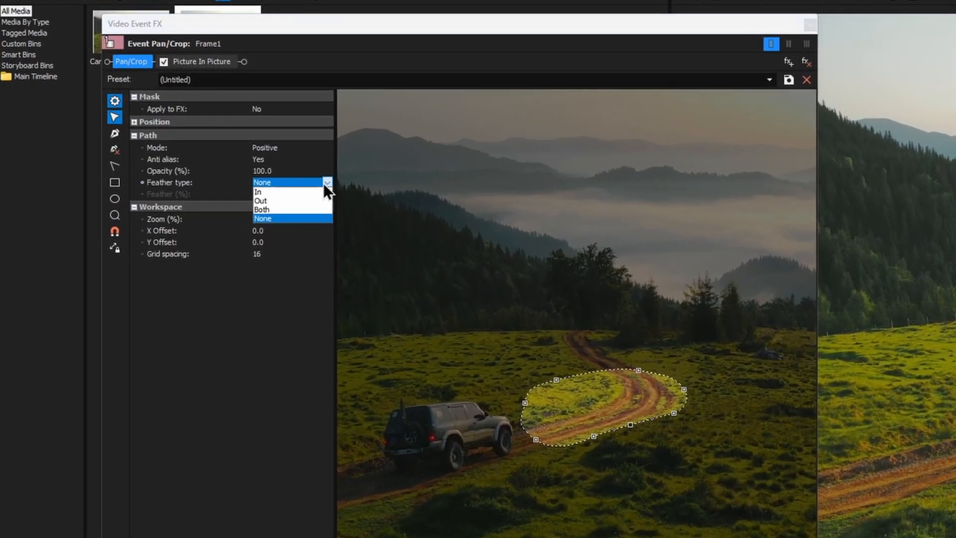
{"action": "left_click", "coordinate": [261, 209]}
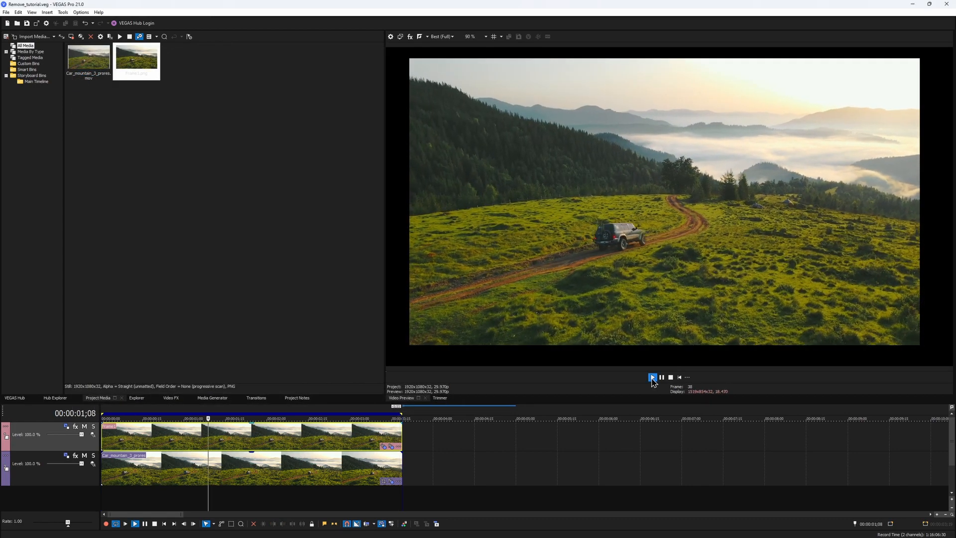
- Play the clip to its last frame, 00:00:03;18, showing the empty dirt road
{"action": "left_click", "coordinate": [652, 377]}
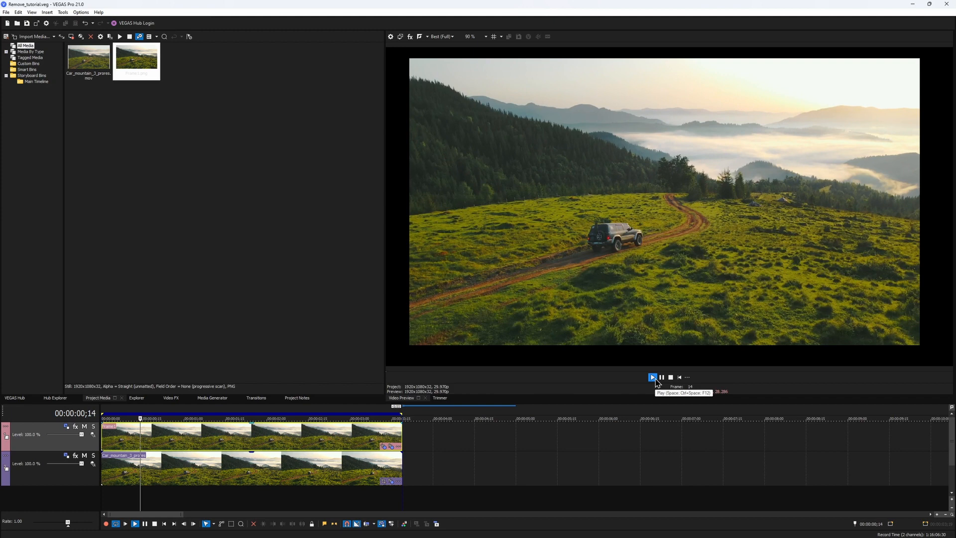
{"action": "left_click", "coordinate": [652, 377]}
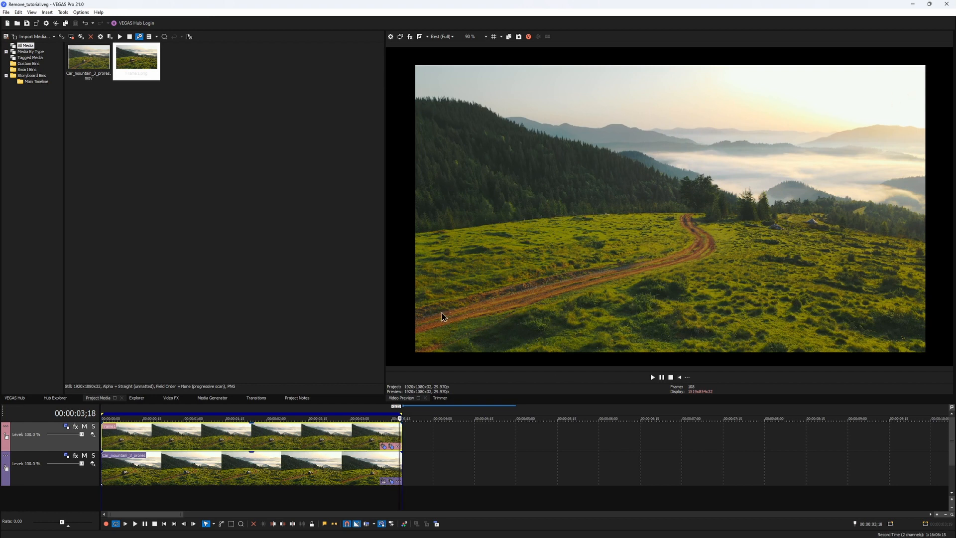
{"action": "mouse_move", "coordinate": [692, 280]}
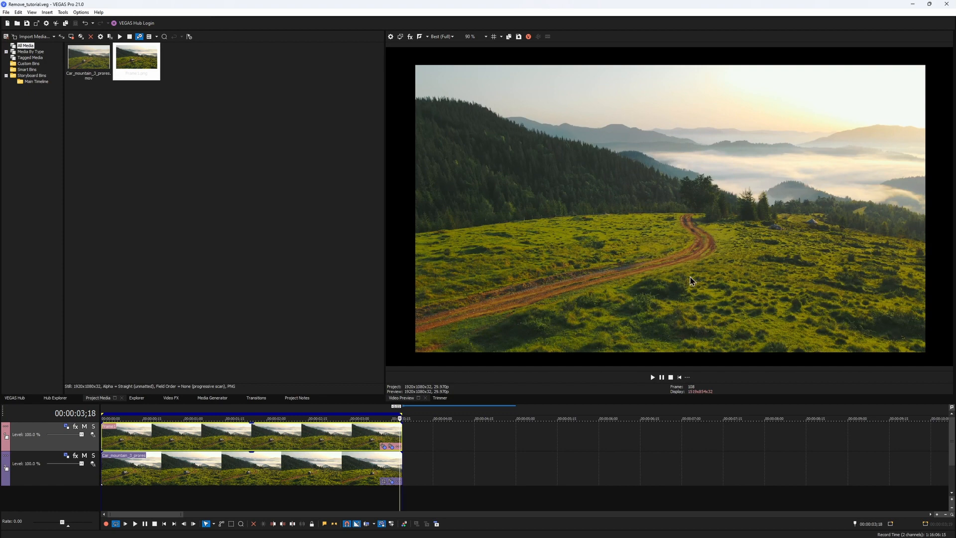
{"action": "left_click", "coordinate": [498, 24]}
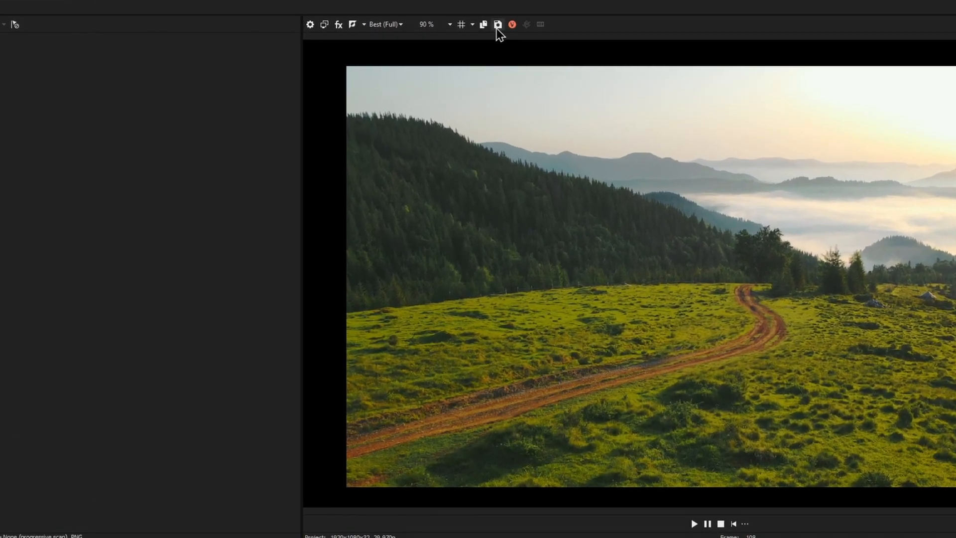
- Save the empty-road snapshot as 'CleanPlate' and pick it for the top track's event
{"action": "left_click", "coordinate": [497, 24]}
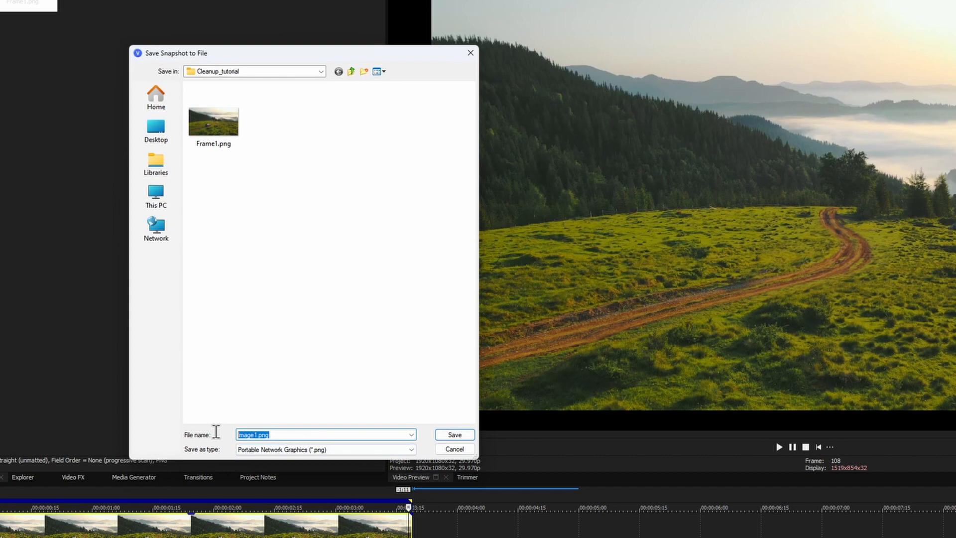
{"action": "type", "text": "CleanPlate"}
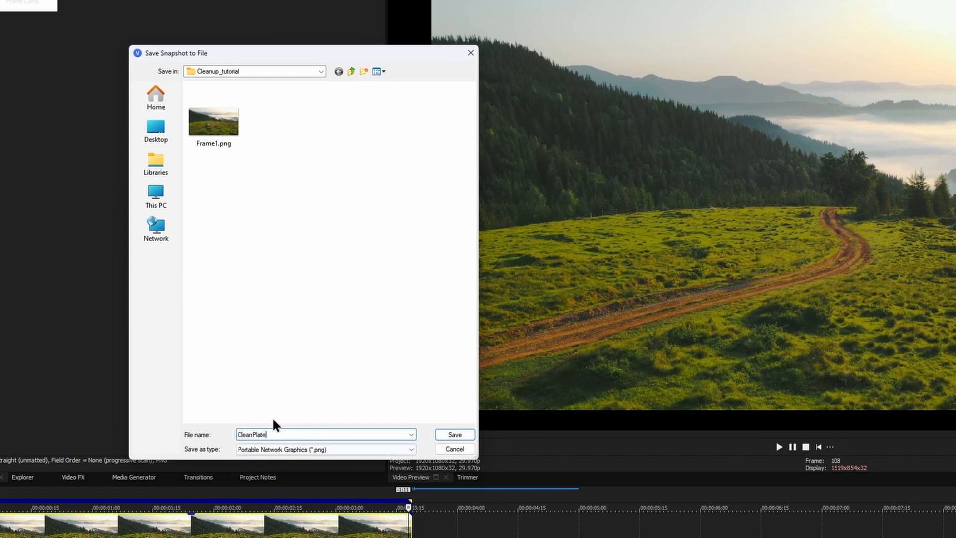
{"action": "left_click", "coordinate": [454, 434]}
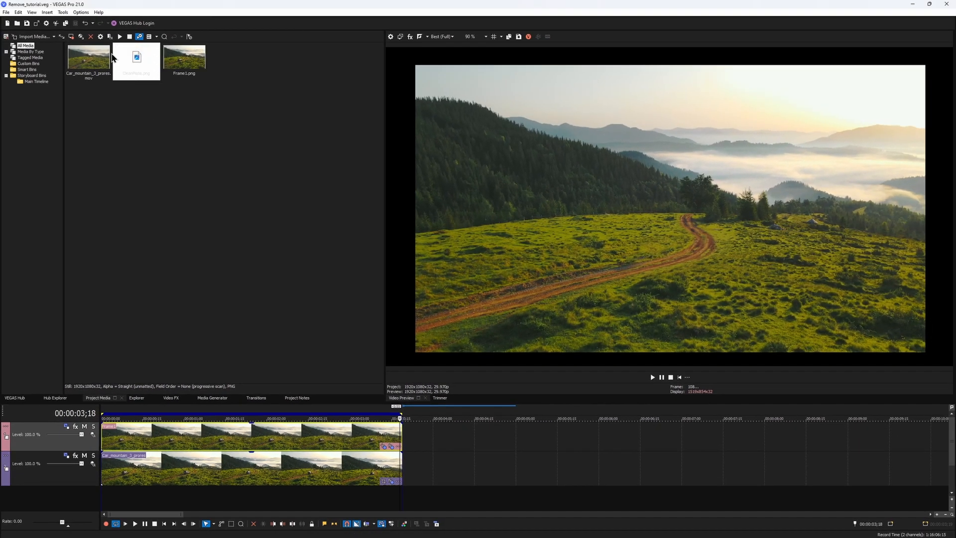
{"action": "left_click", "coordinate": [136, 57]}
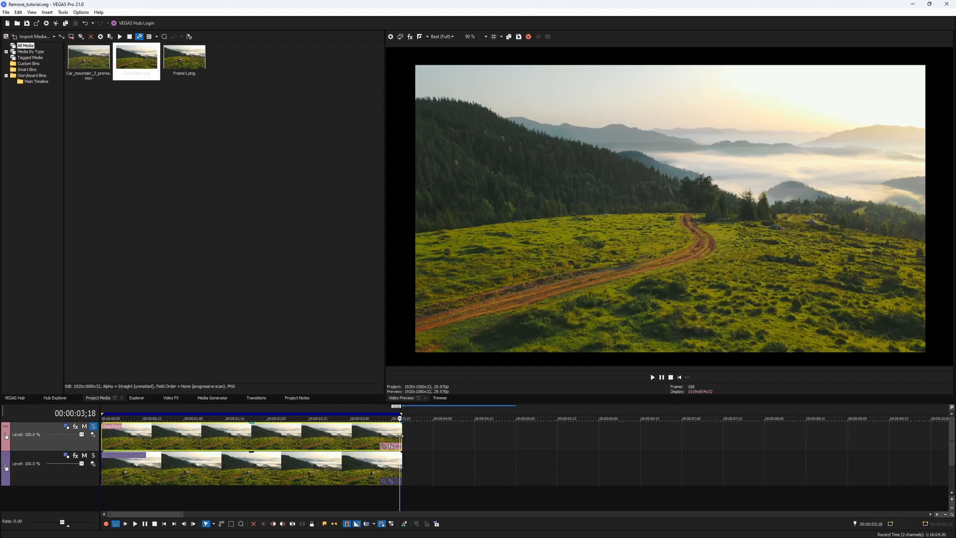
{"action": "mouse_move", "coordinate": [737, 245]}
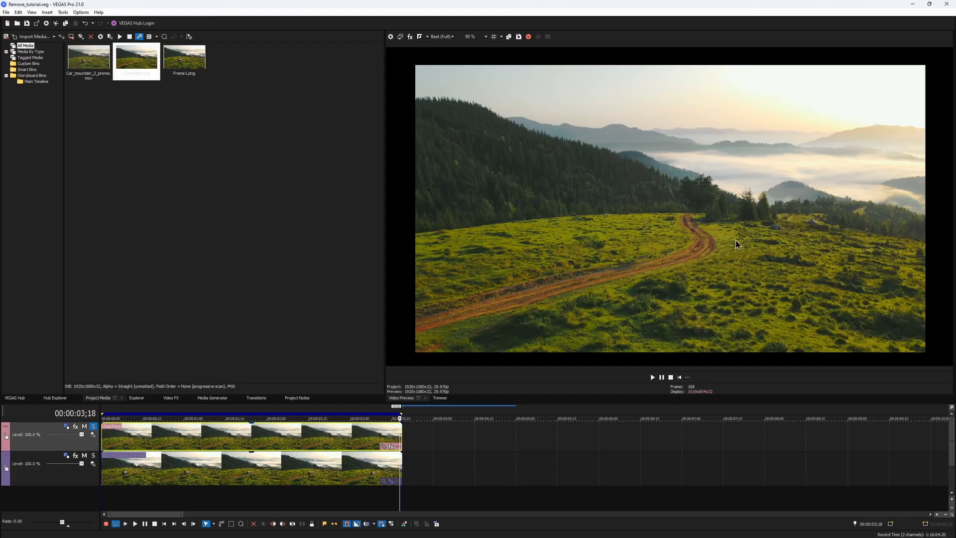
{"action": "mouse_move", "coordinate": [391, 481]}
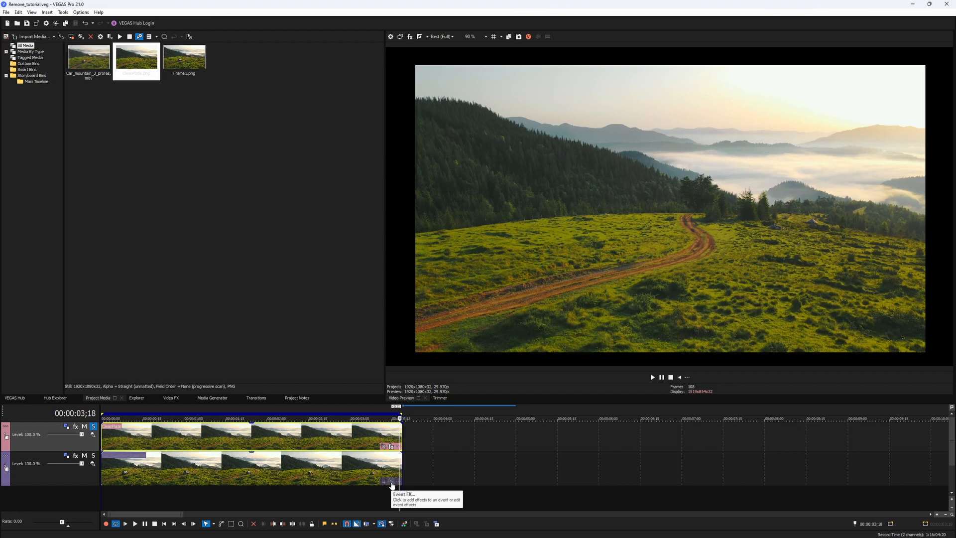
- Launch Mocha from the drone clip's Event FX to reuse the Ground layer track
{"action": "left_click", "coordinate": [391, 481]}
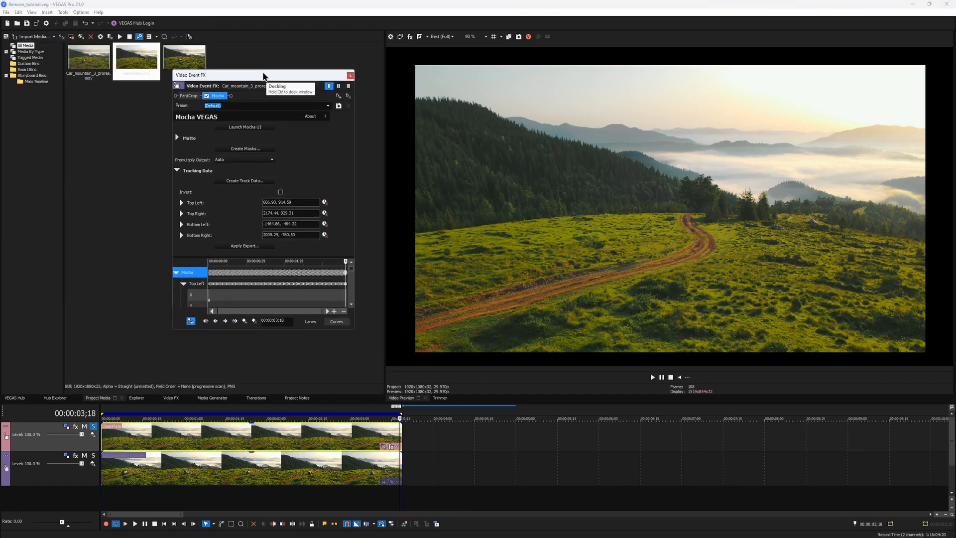
{"action": "left_click", "coordinate": [244, 127]}
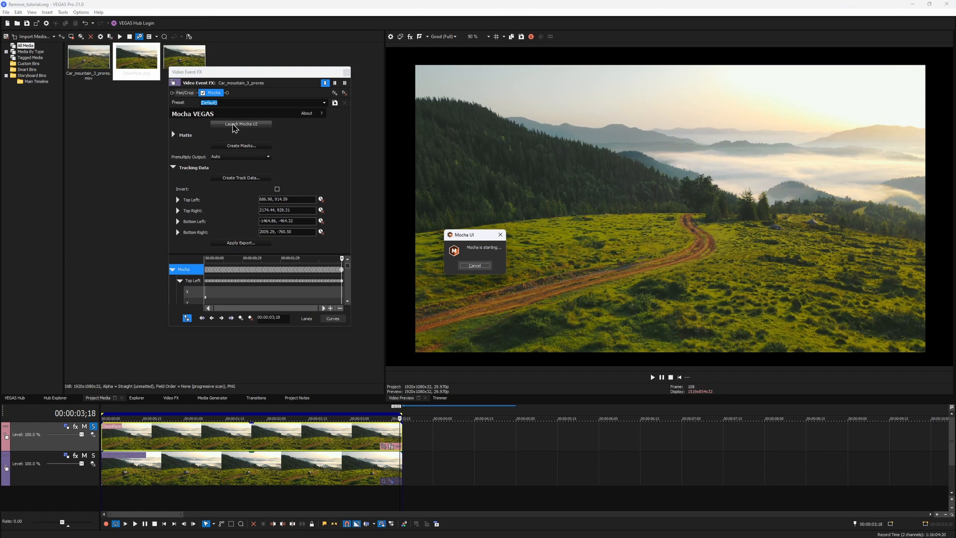
{"action": "left_click", "coordinate": [240, 125]}
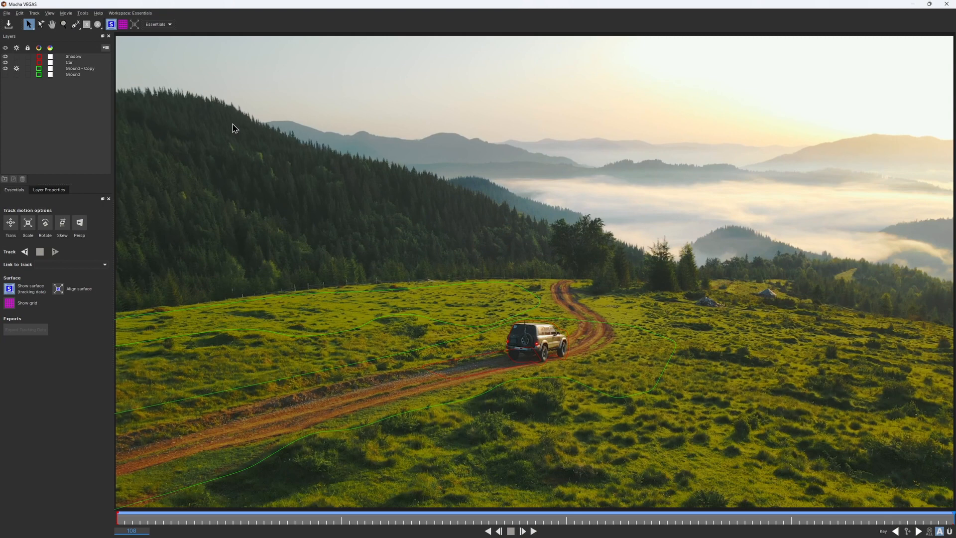
{"action": "mouse_move", "coordinate": [92, 74]}
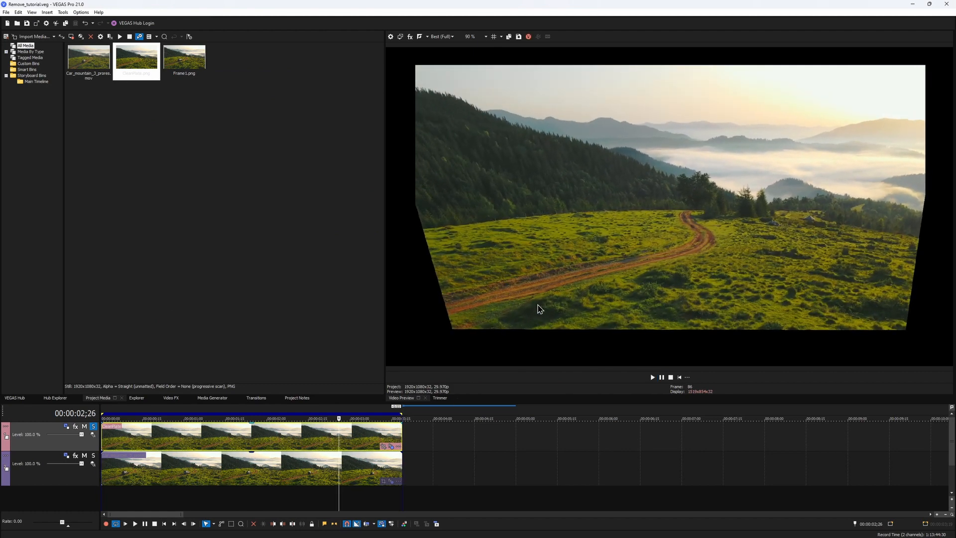
- Jump to an early frame and select the CleanPlate event for masking
{"action": "left_click", "coordinate": [126, 432]}
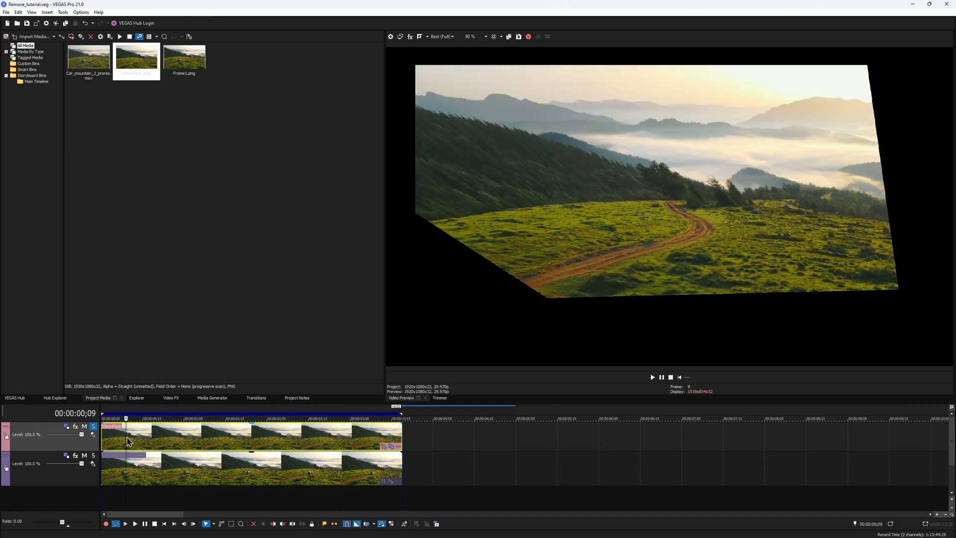
{"action": "left_click", "coordinate": [84, 426]}
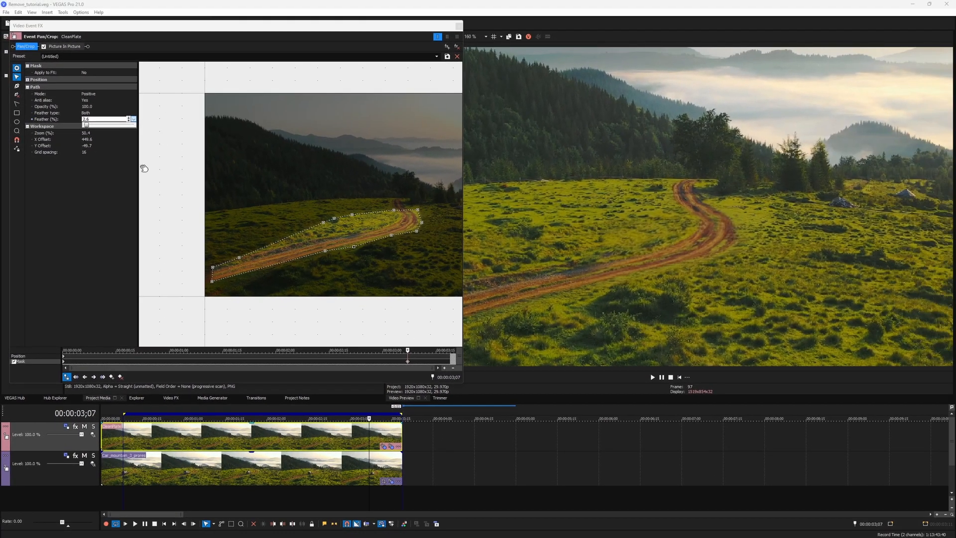
{"action": "left_click", "coordinate": [651, 377]}
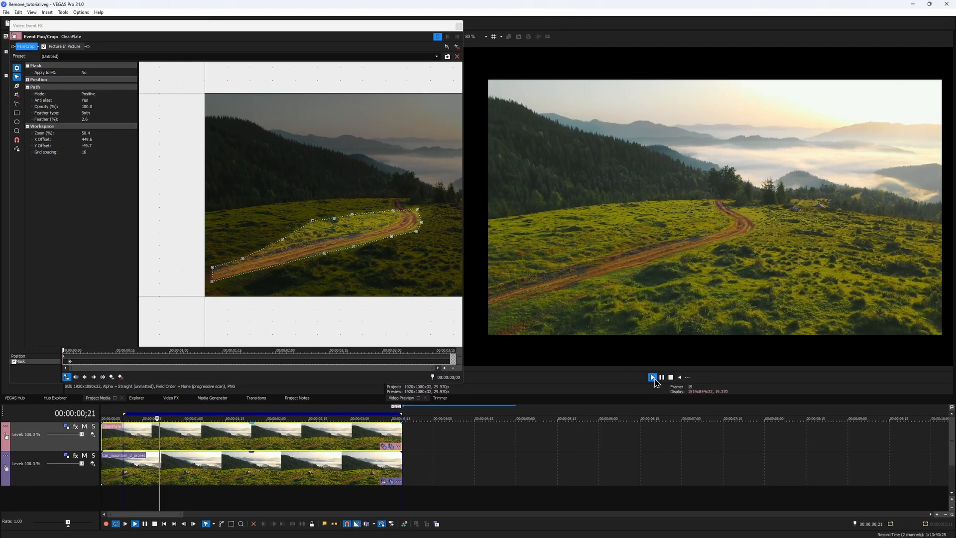
{"action": "left_click", "coordinate": [652, 377]}
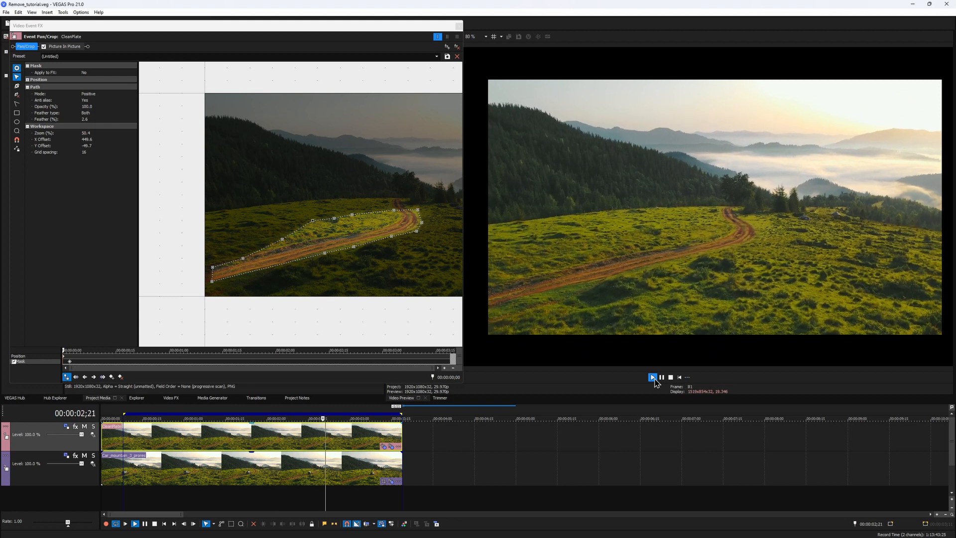